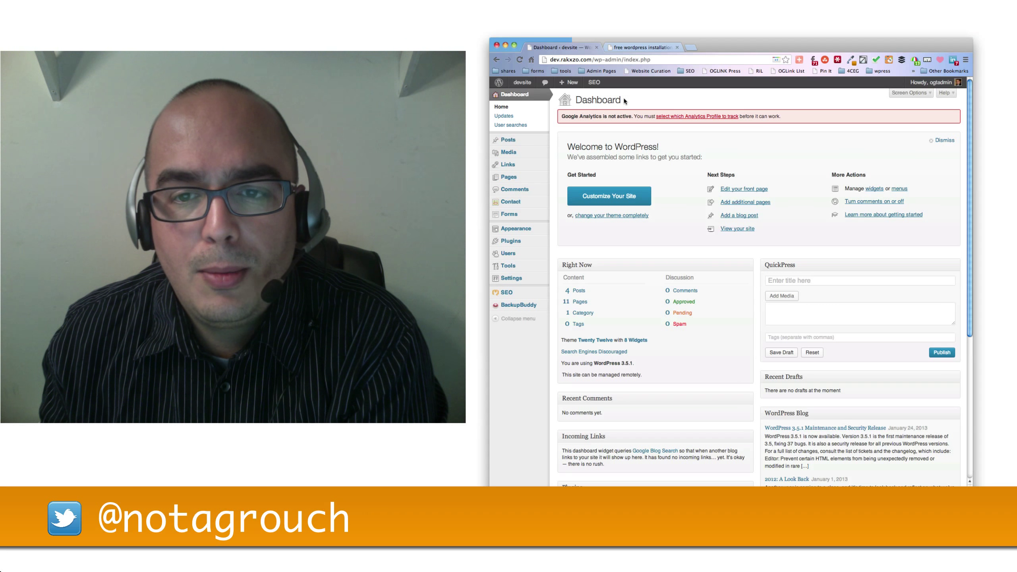
mouse_move(522, 82)
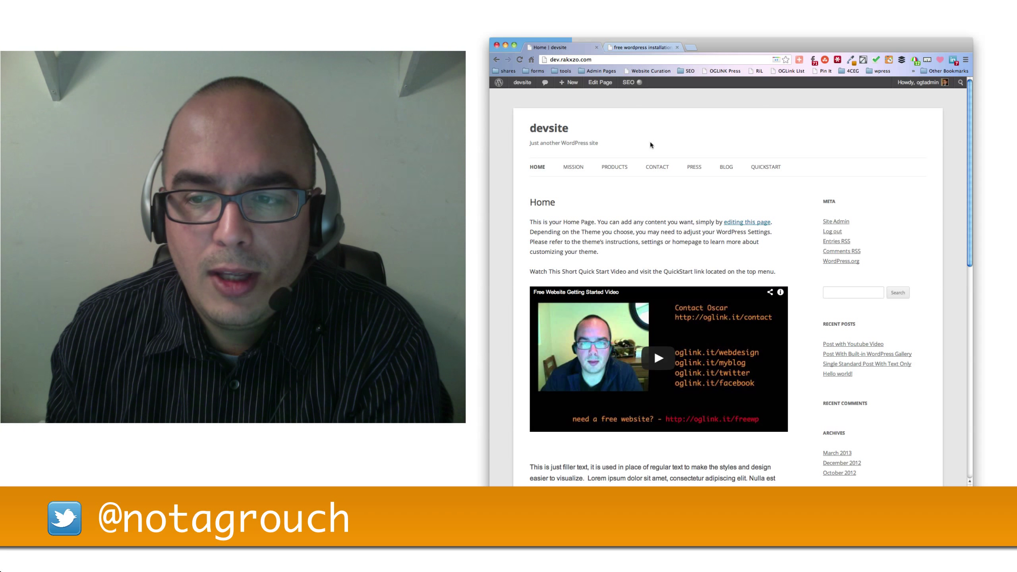
mouse_move(499, 126)
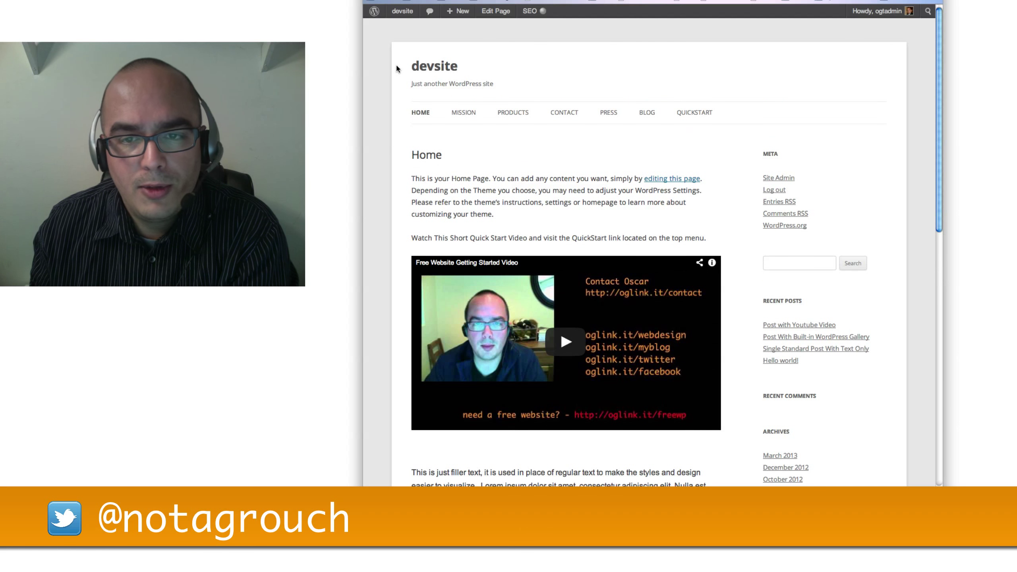
mouse_move(429, 6)
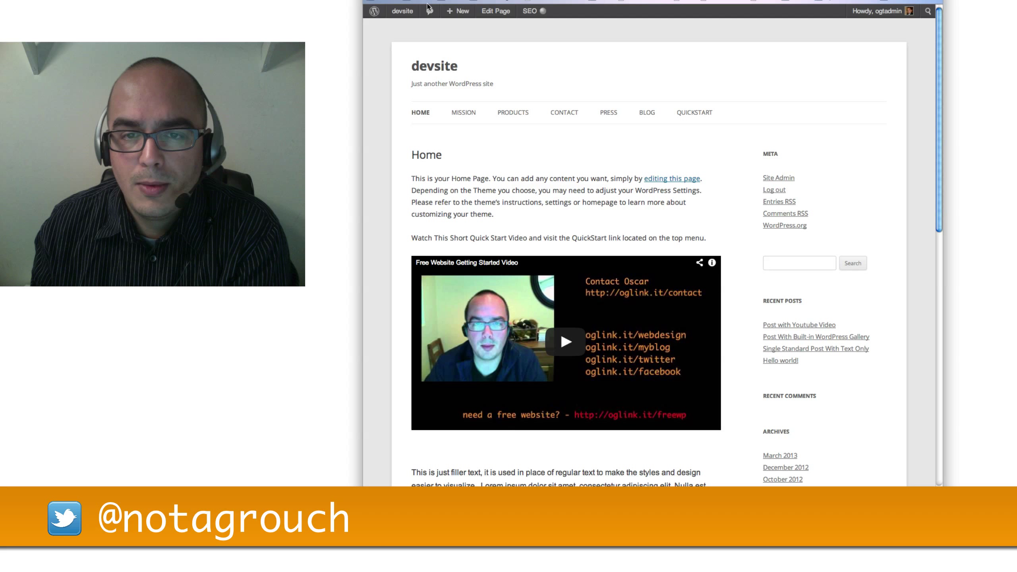
Step: Go from the site home page to the admin Dashboard through the devsite admin-bar menu
click(401, 10)
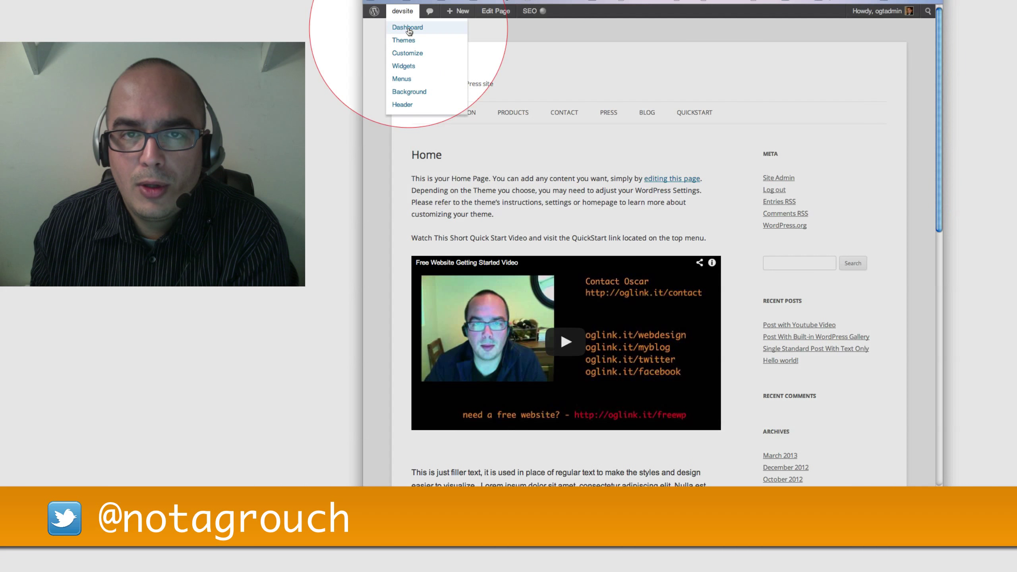
click(407, 27)
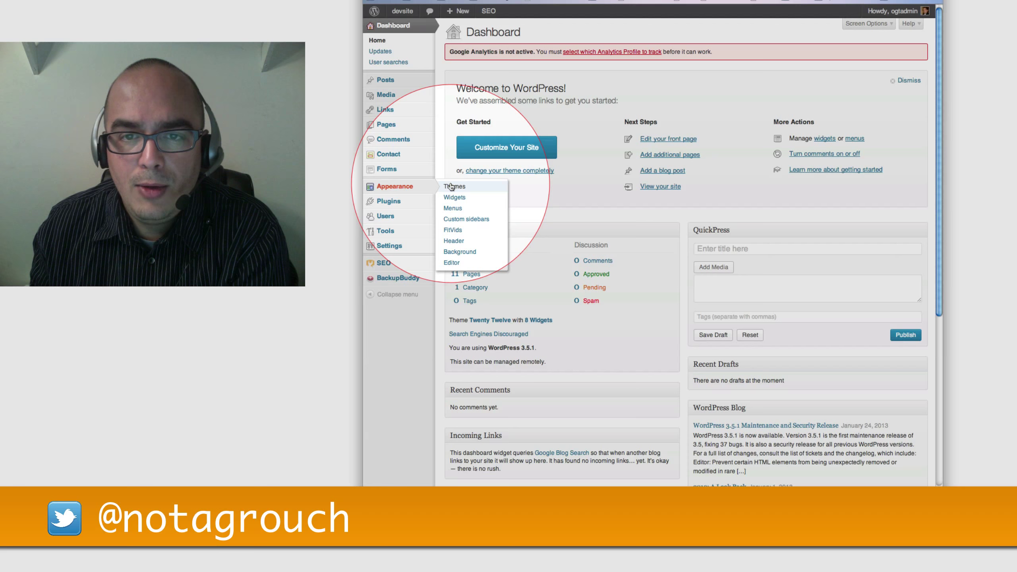
Step: Open Appearance > Themes and browse Available Themes like Rising Sun, Beach, Coraline and Destro
click(454, 186)
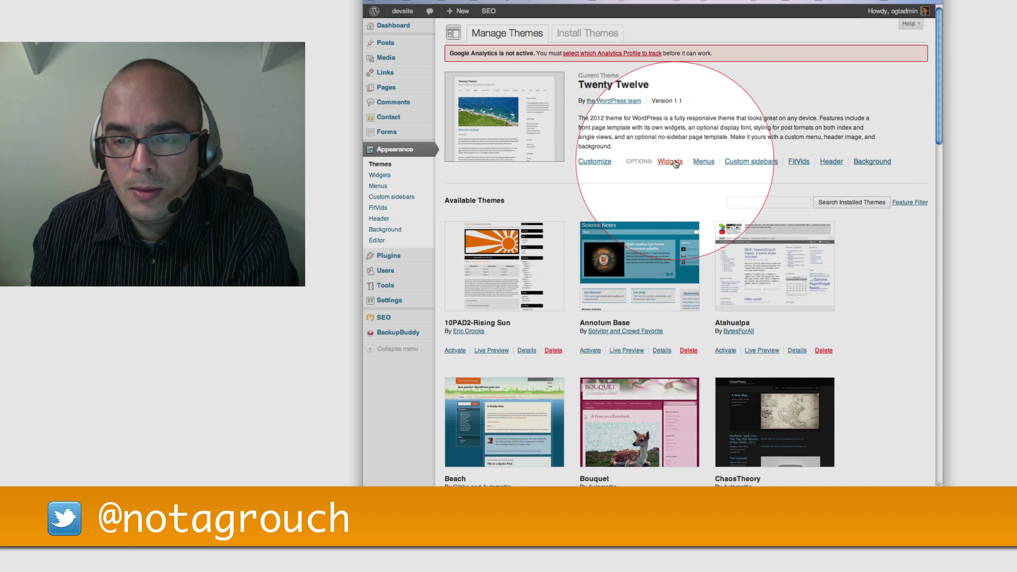
mouse_move(704, 162)
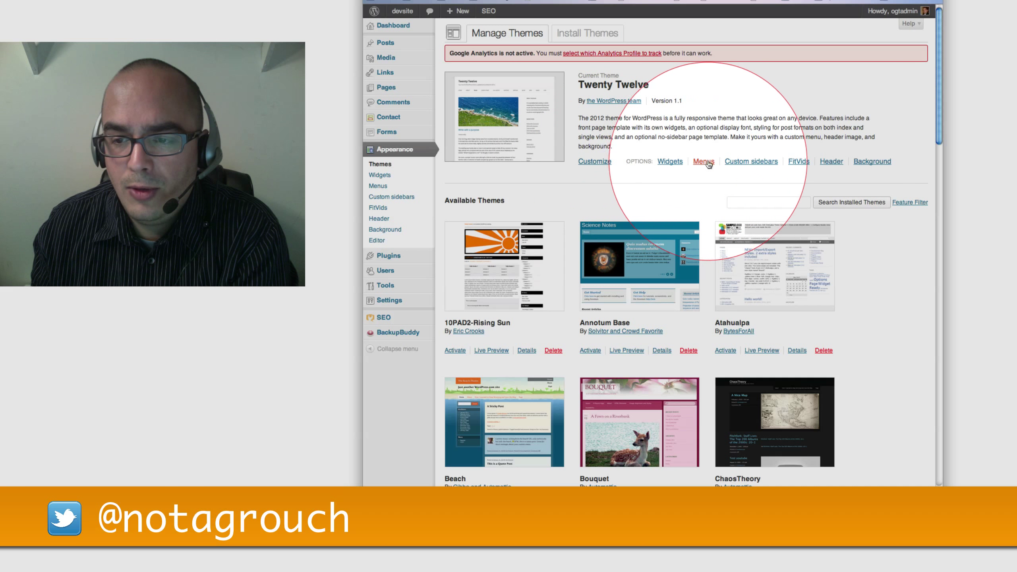
mouse_move(750, 161)
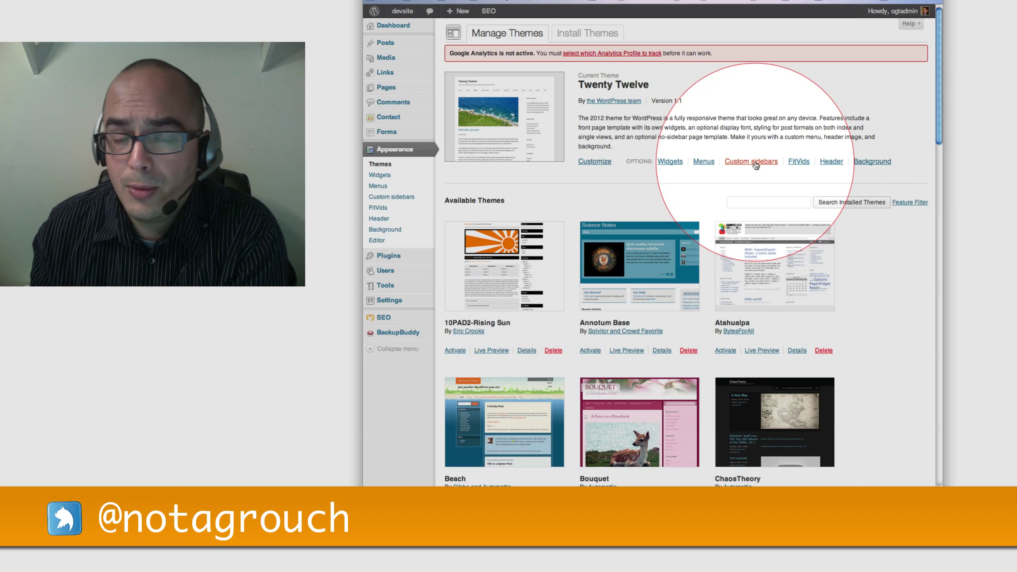
scroll(down, 3)
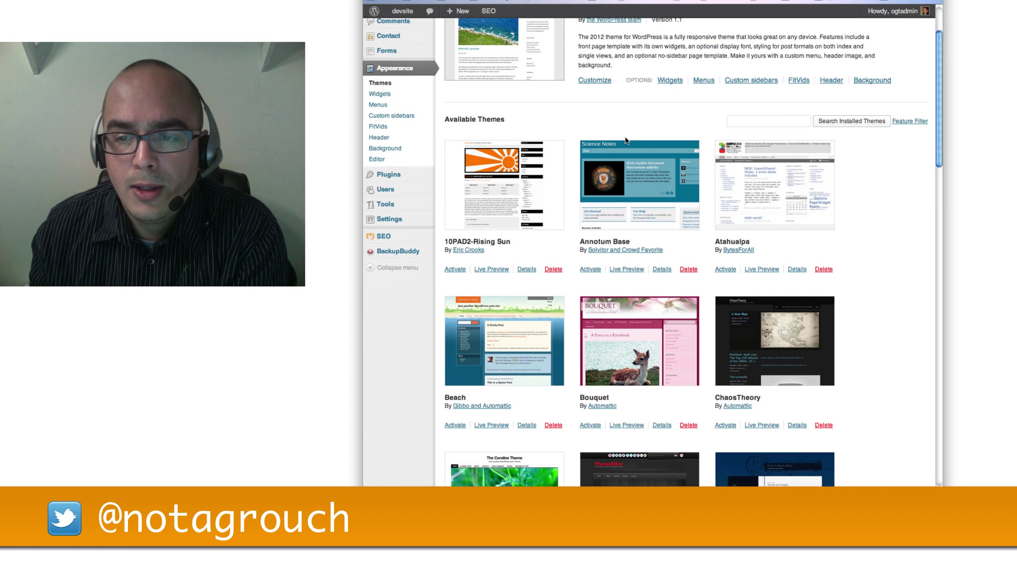
scroll(down, 3)
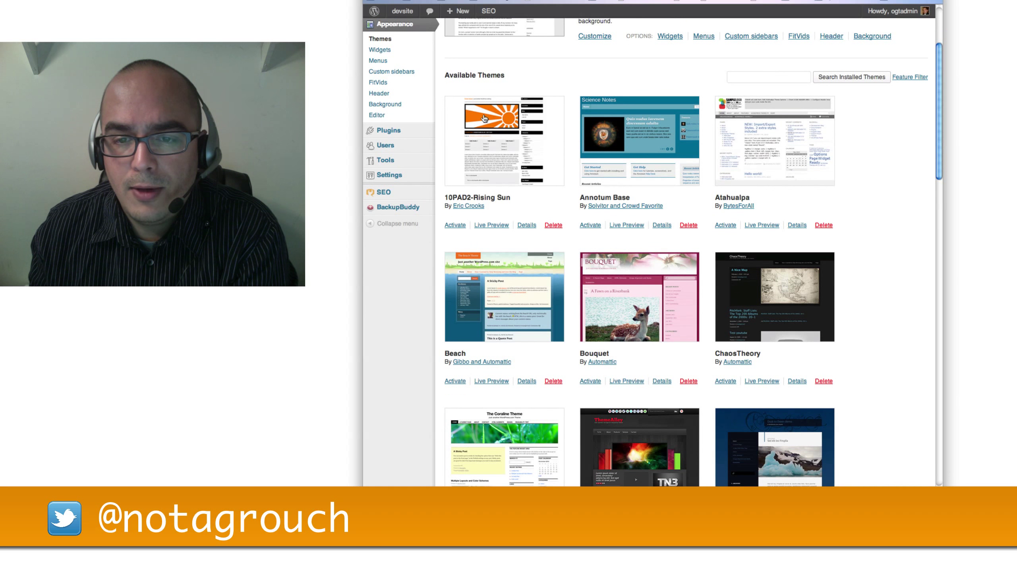
mouse_move(701, 161)
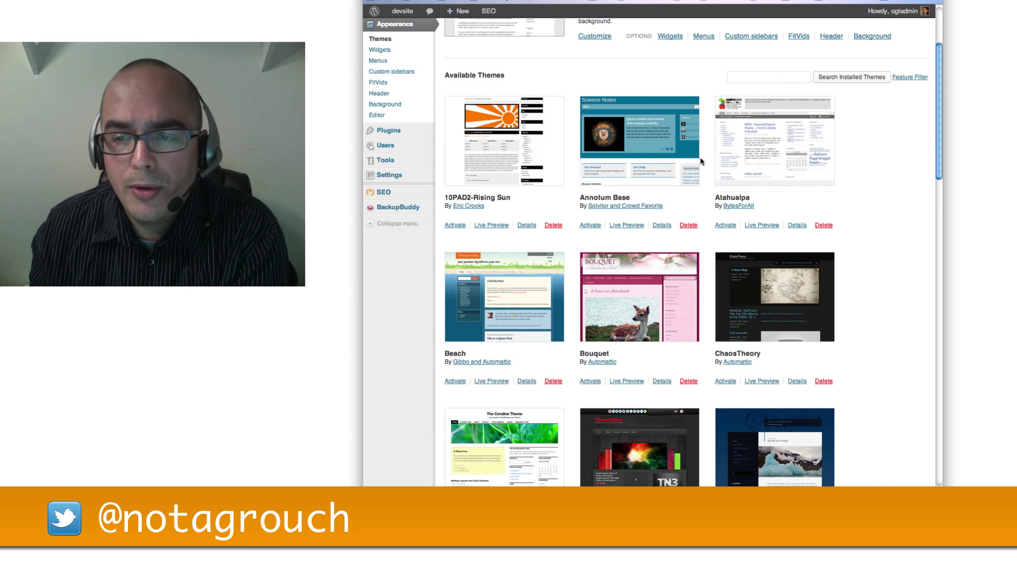
mouse_move(557, 156)
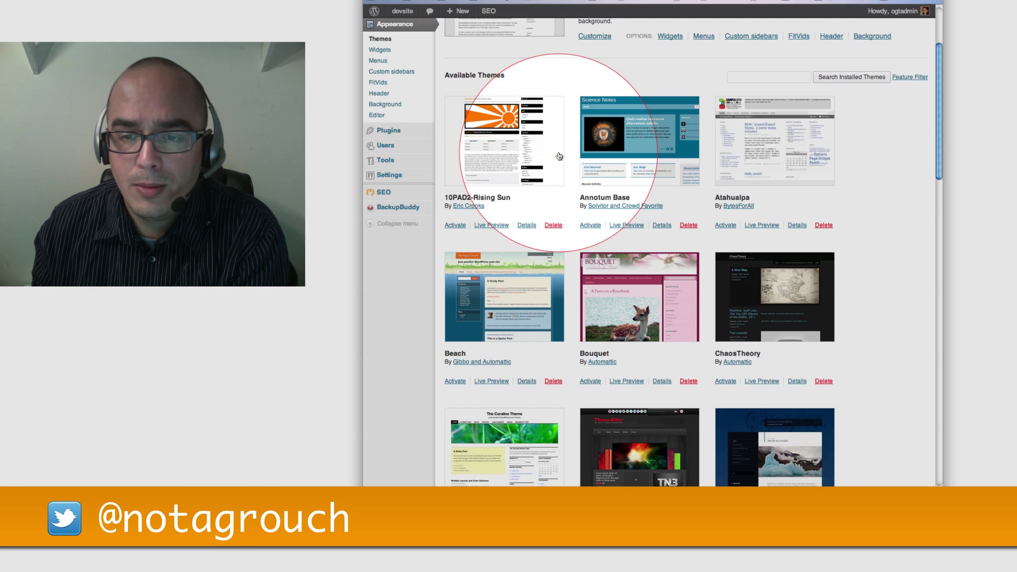
scroll(down, 3)
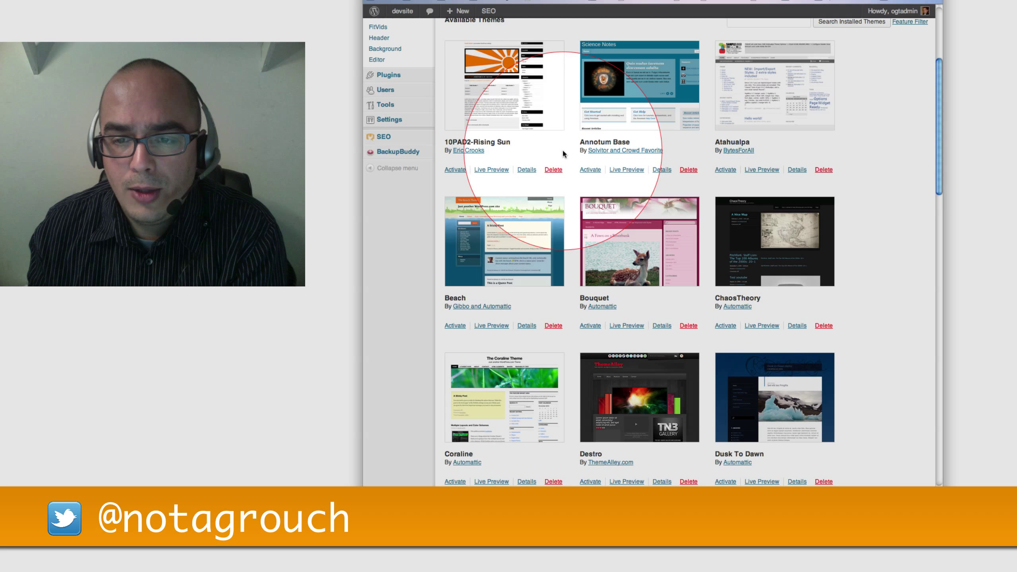
scroll(up, 3)
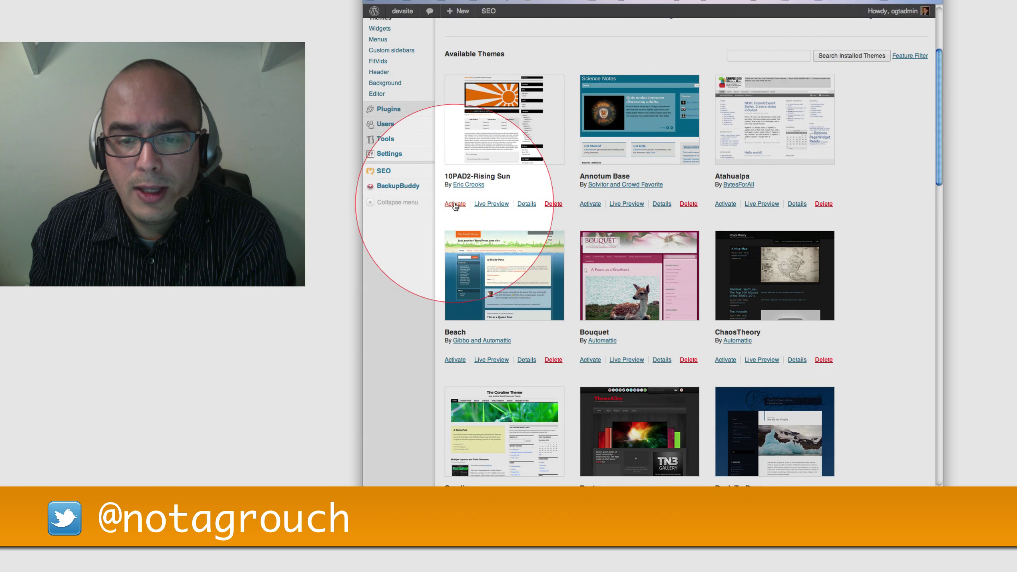
mouse_move(455, 203)
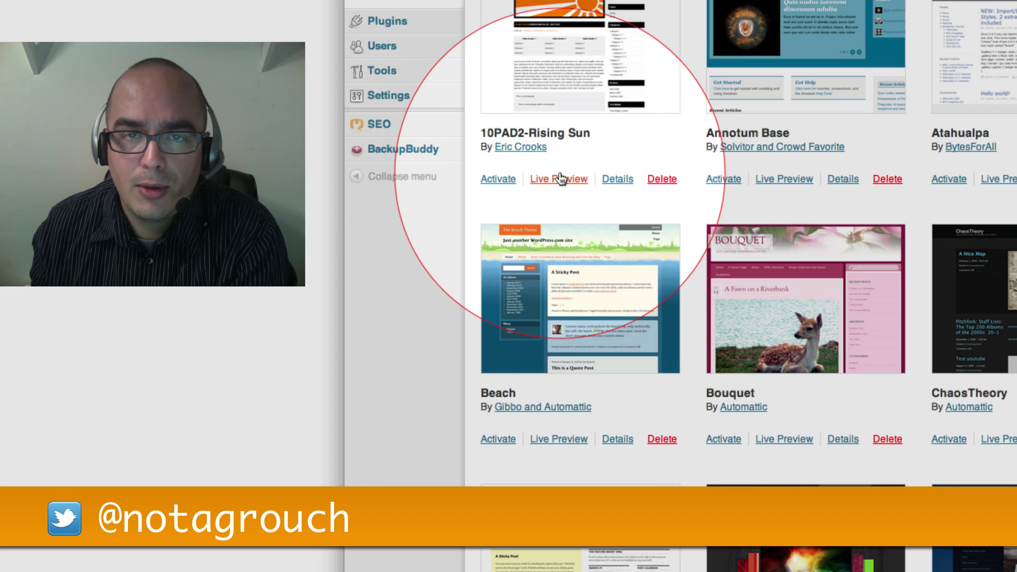
scroll(down, 3)
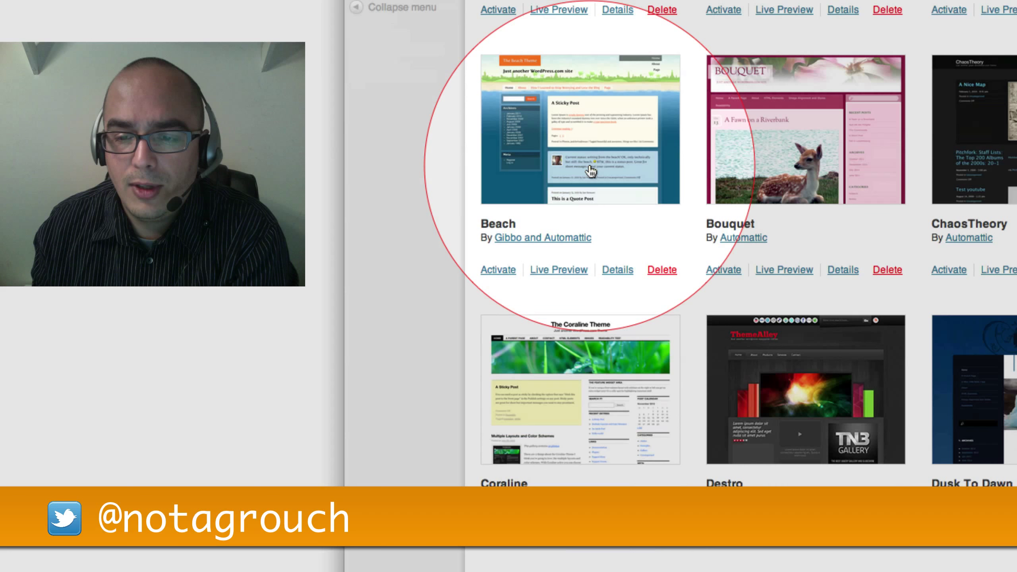
scroll(down, 3)
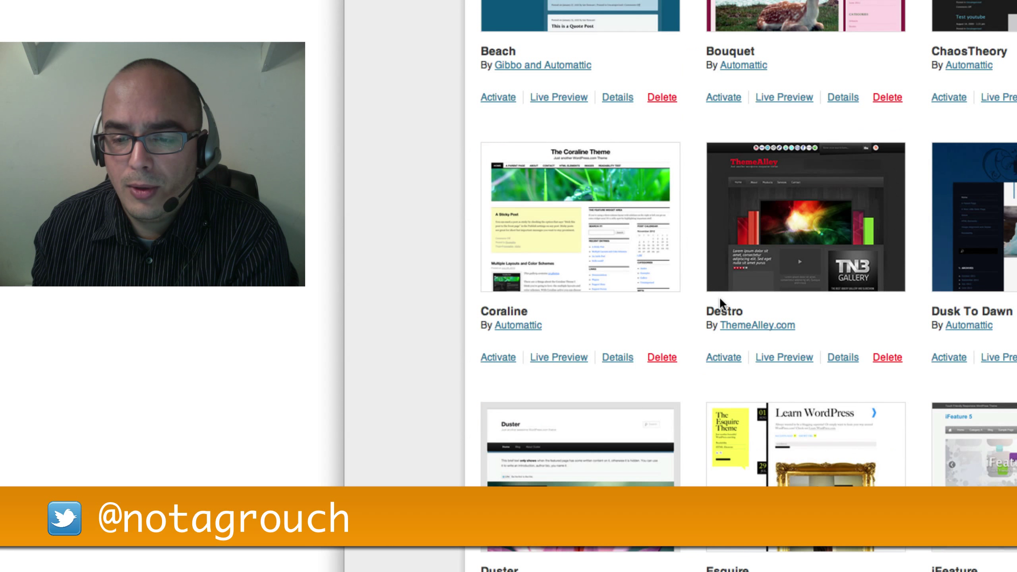
mouse_move(723, 311)
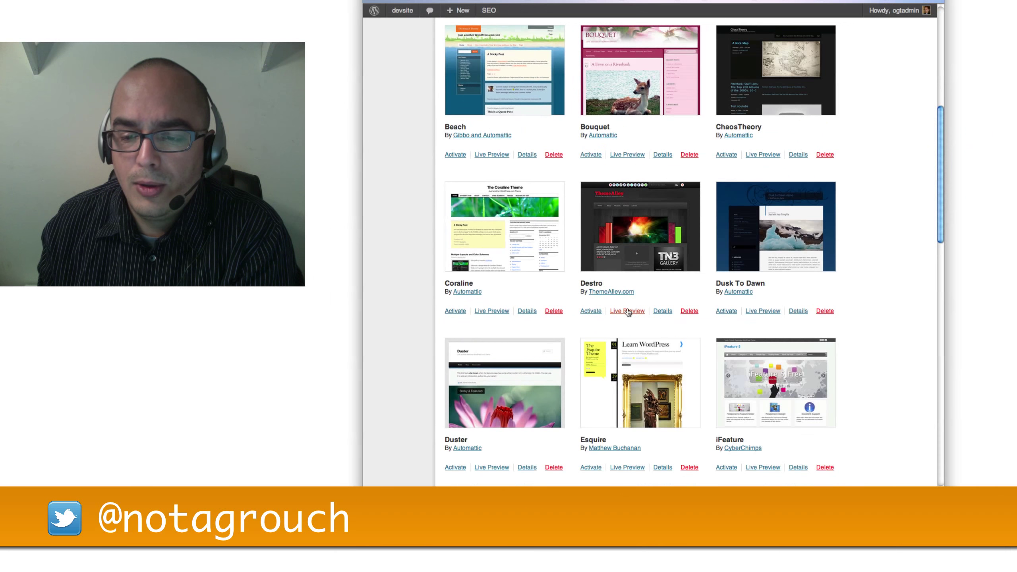
Step: Launch the Live Preview of the Destro theme in the customizer
click(626, 311)
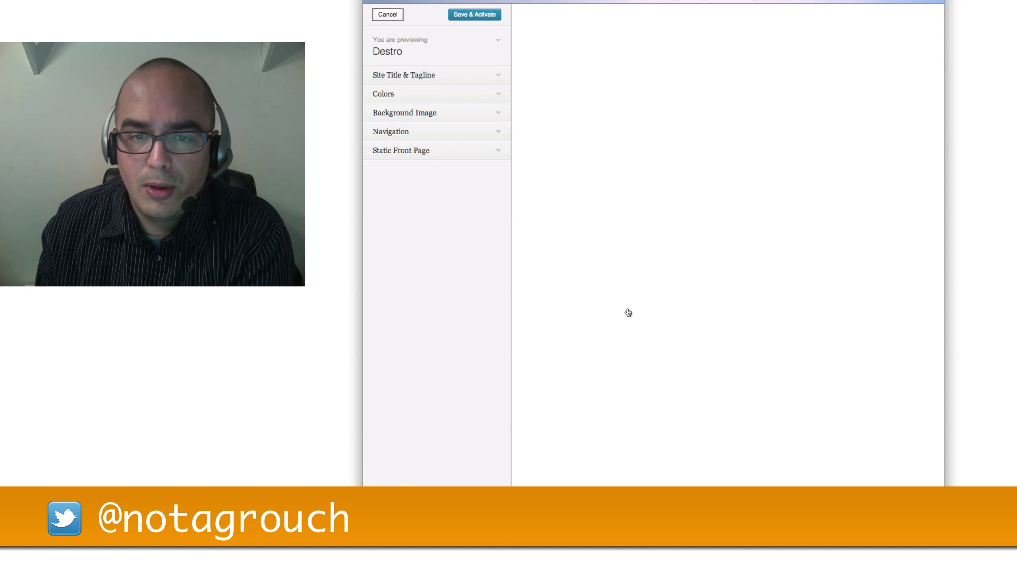
mouse_move(592, 183)
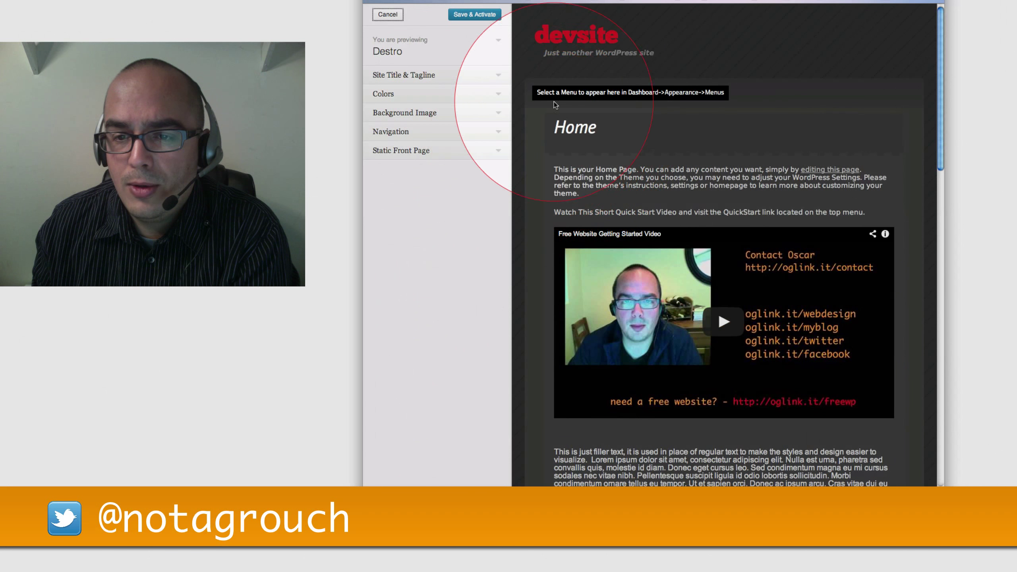
mouse_move(925, 130)
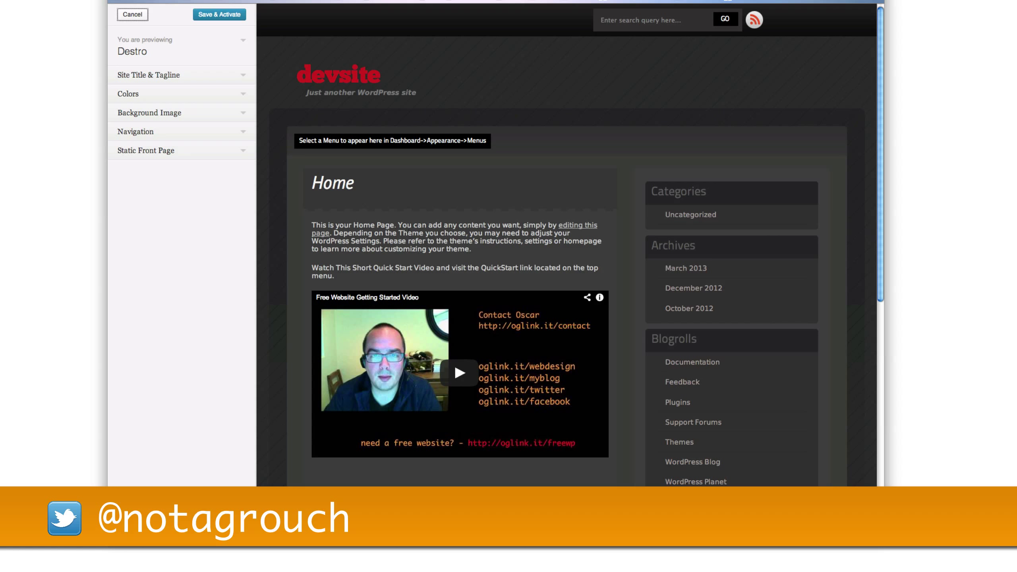
mouse_move(380, 107)
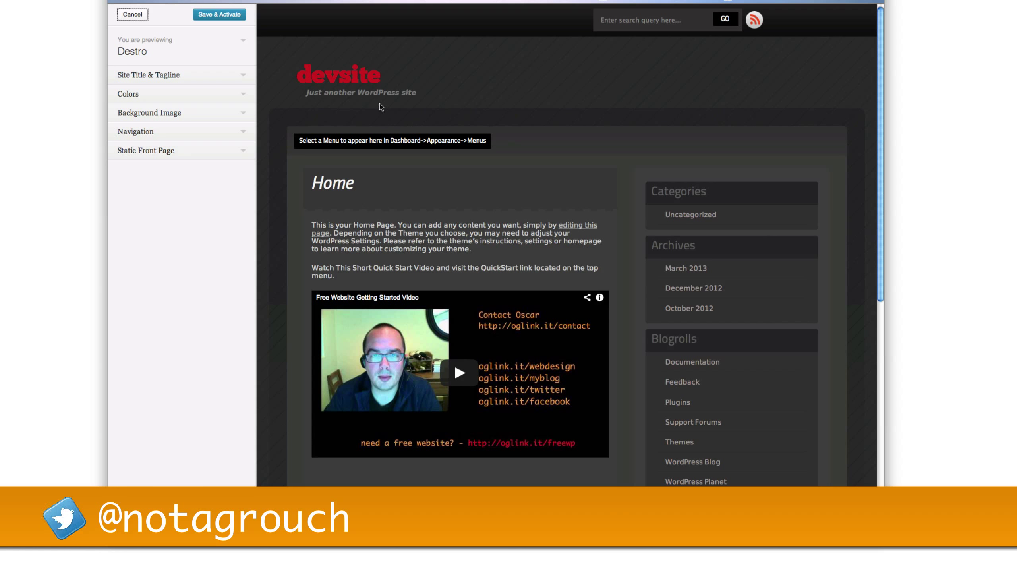
mouse_move(862, 381)
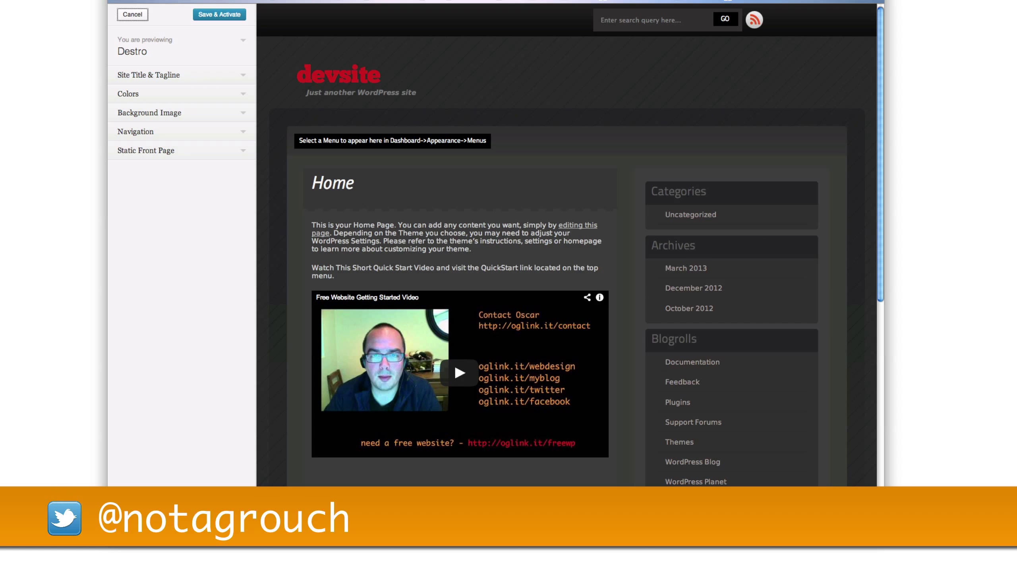
mouse_move(781, 332)
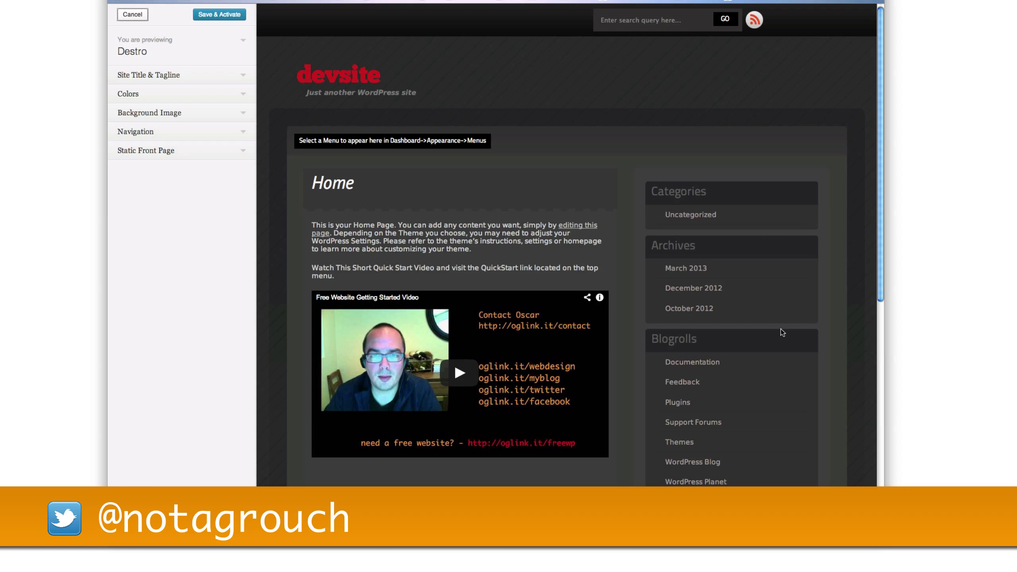
mouse_move(522, 214)
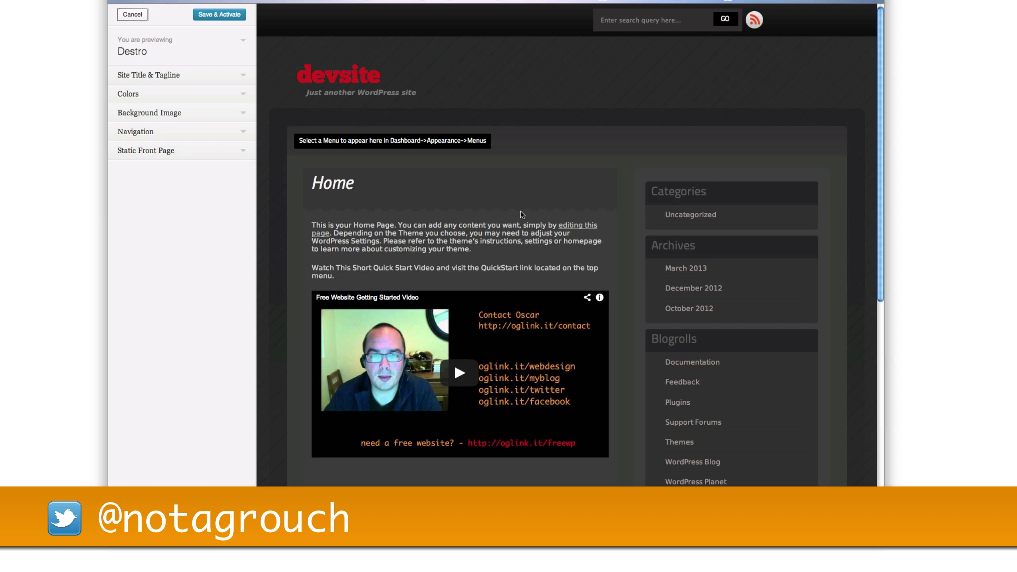
mouse_move(601, 218)
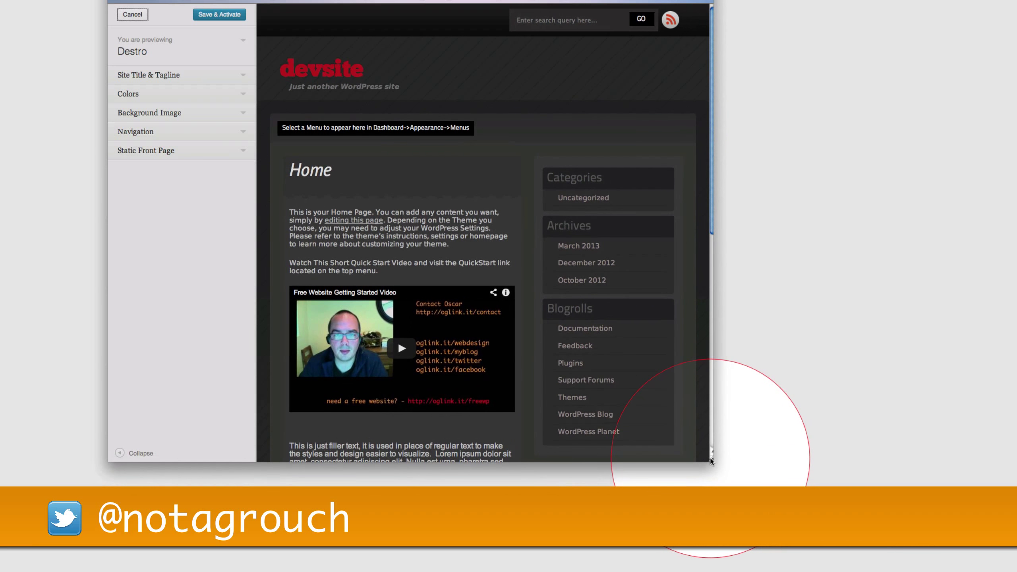
Step: Scroll through the Destro home page preview down to the footer and back up
scroll(down, 3)
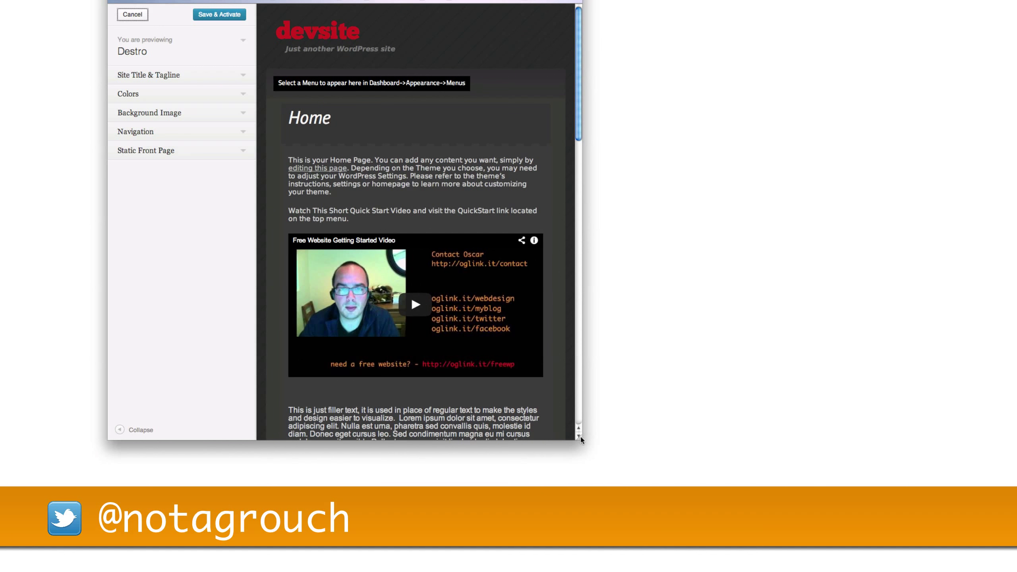
scroll(down, 3)
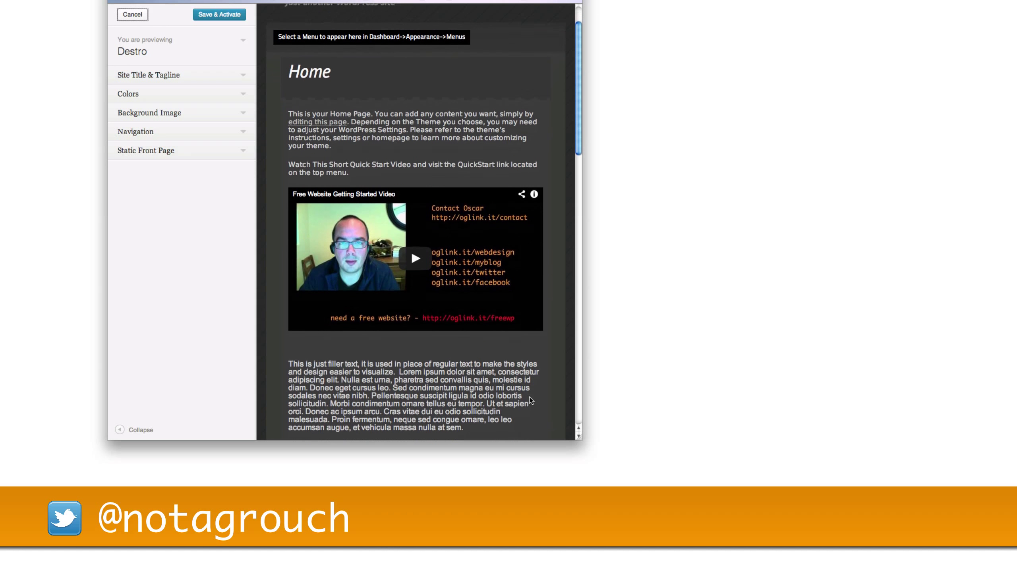
scroll(down, 3)
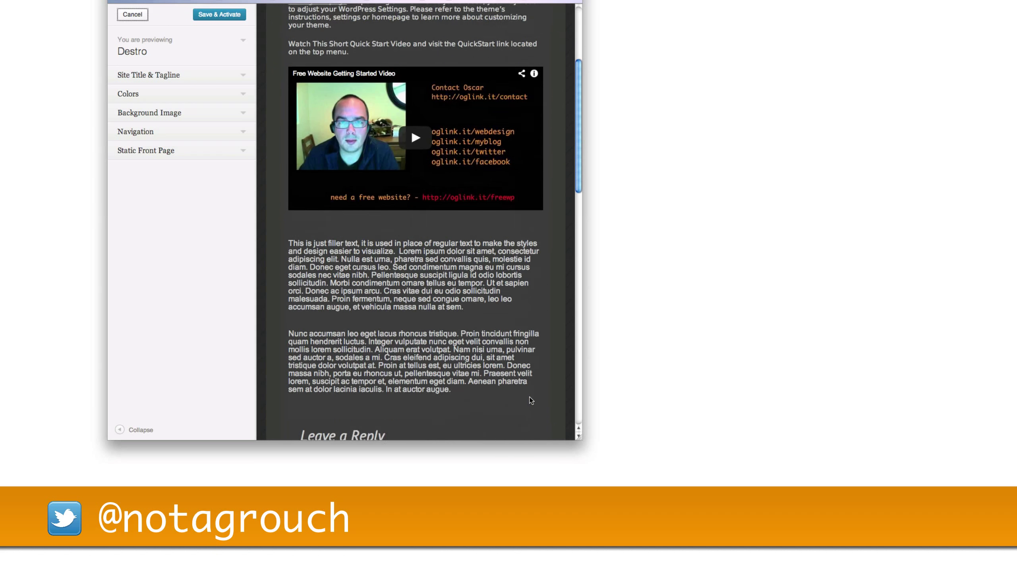
scroll(down, 3)
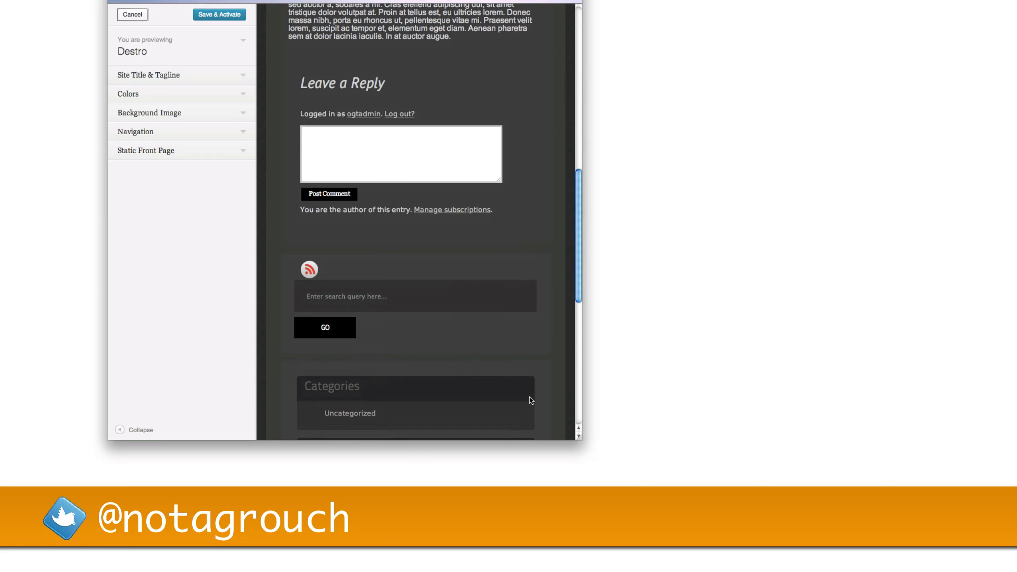
scroll(up, 3)
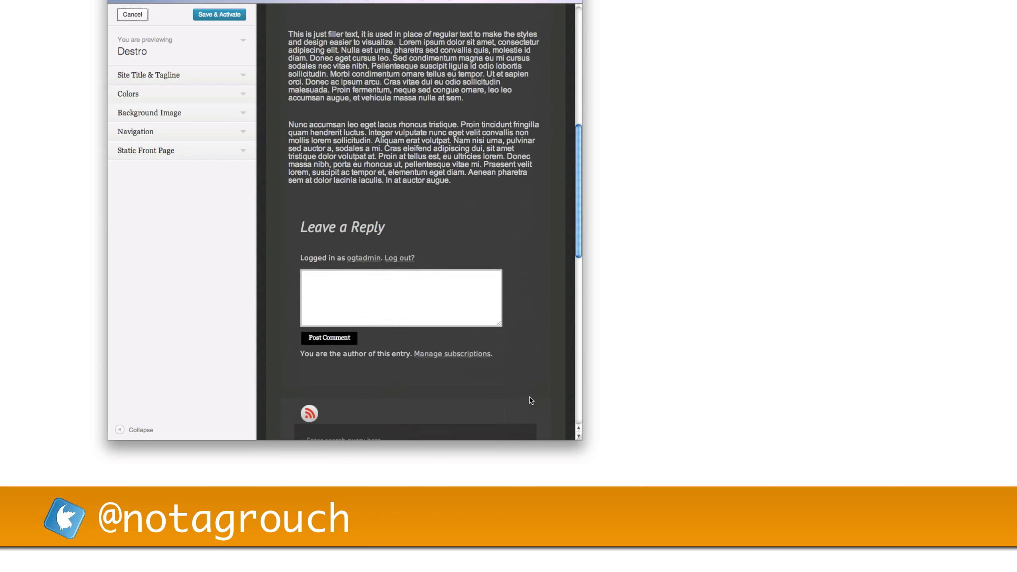
scroll(down, 3)
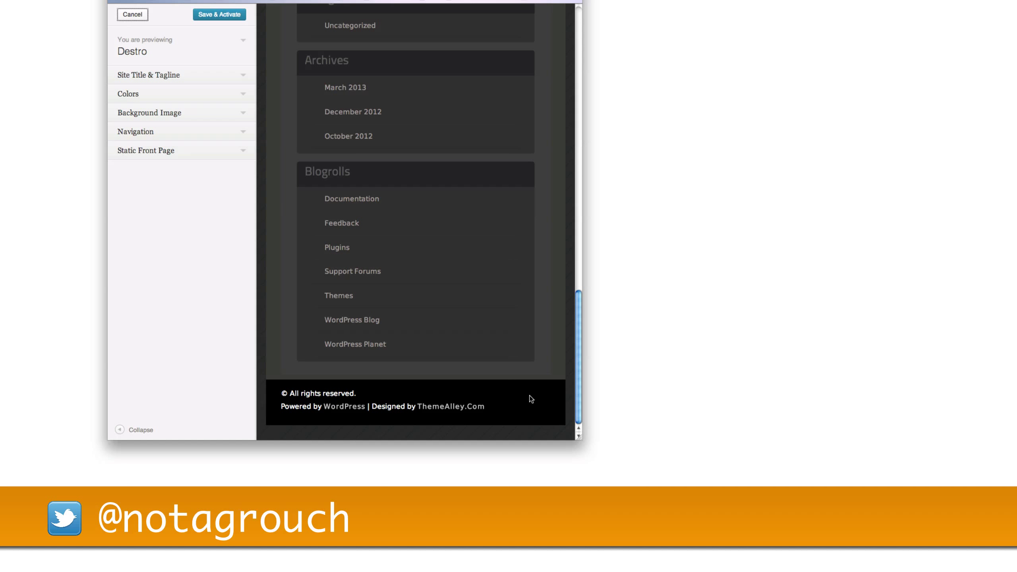
scroll(up, 3)
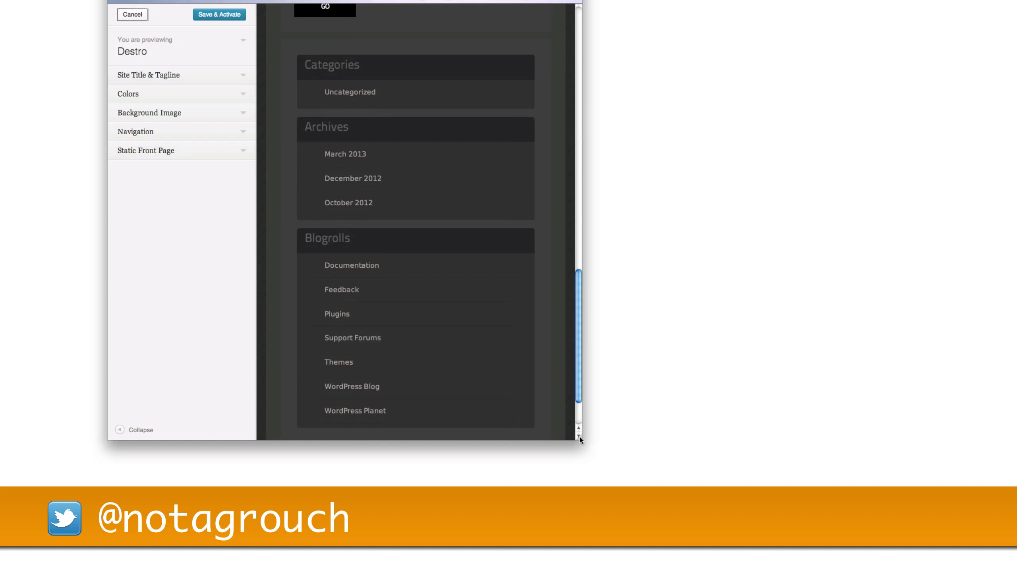
scroll(down, 3)
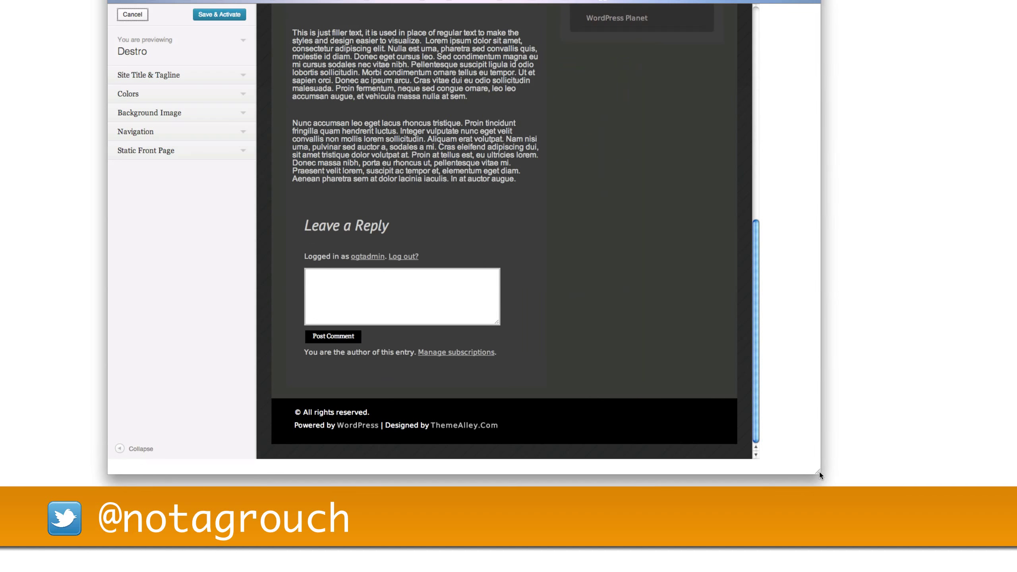
scroll(up, 3)
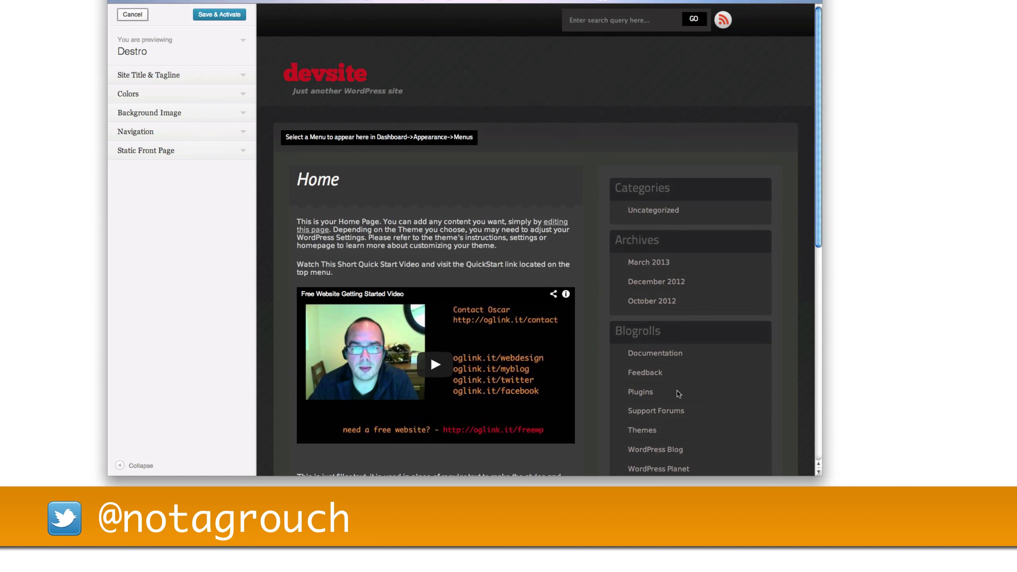
Step: Cancel the Destro preview and return to the themes gallery showing Annotum Base, Bouquet, ChaosTheory
click(132, 14)
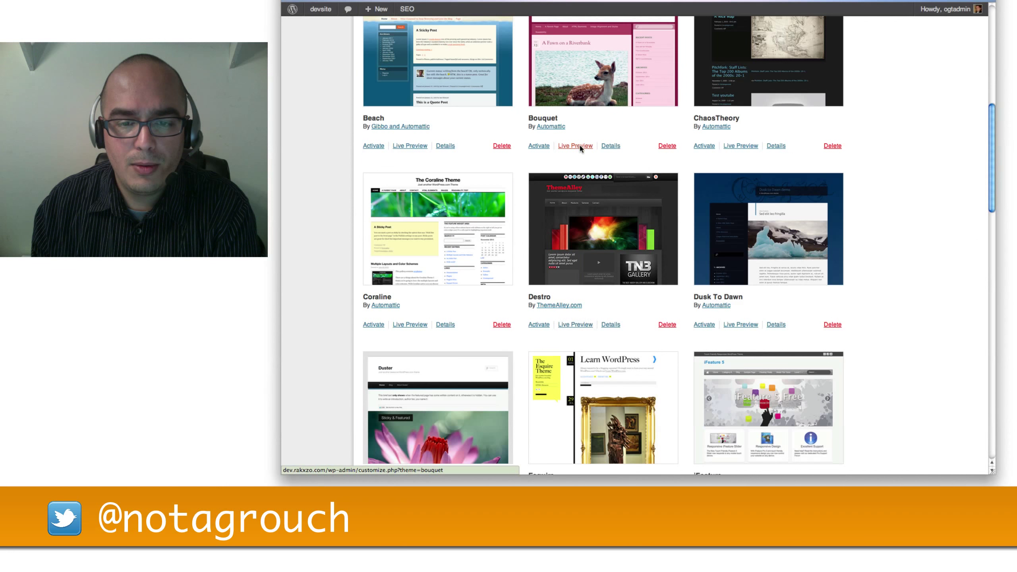
click(575, 145)
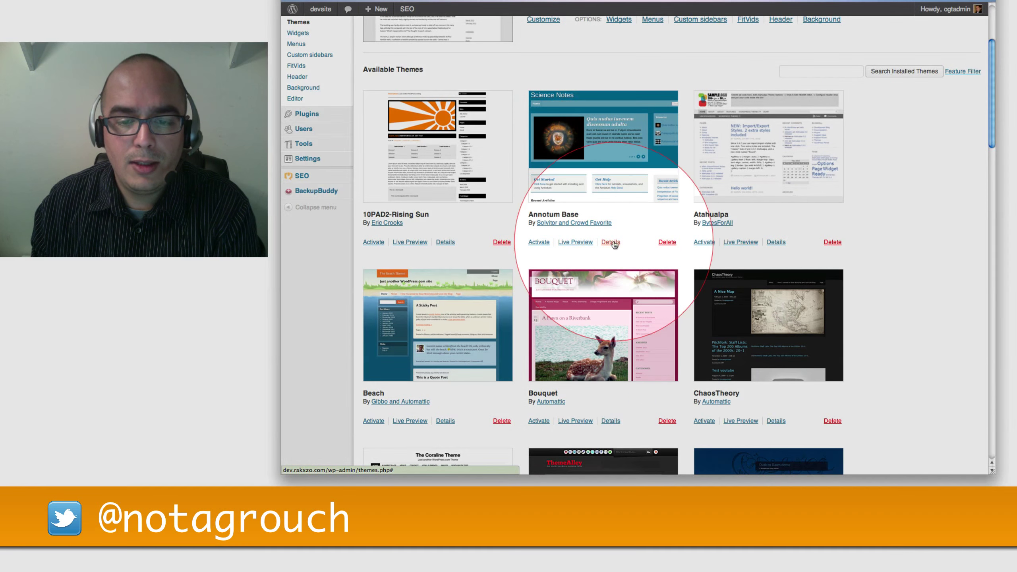
Step: Show Annotum Base's details (version 1.1.1 and description), then view the current theme area
click(610, 242)
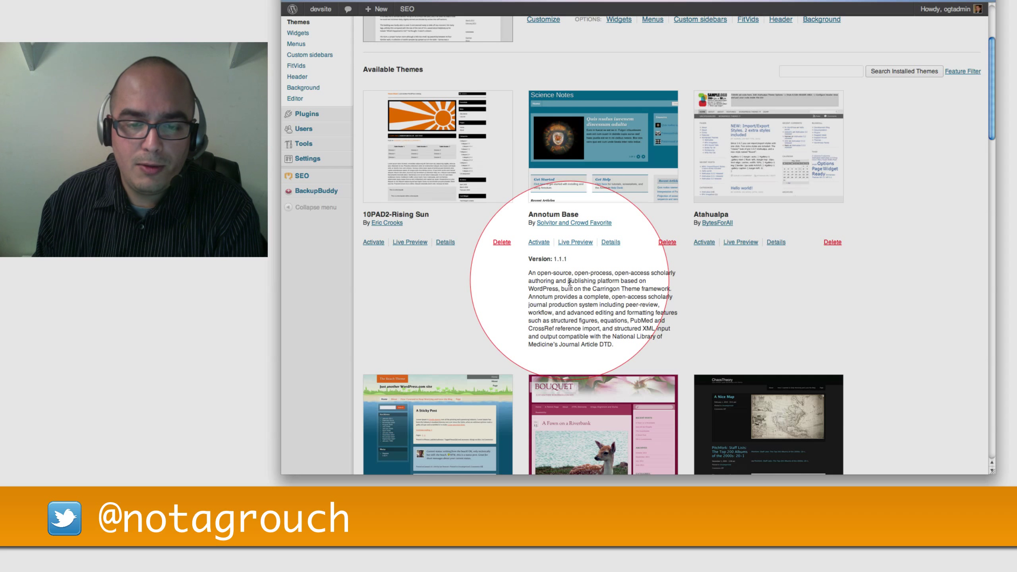
scroll(up, 3)
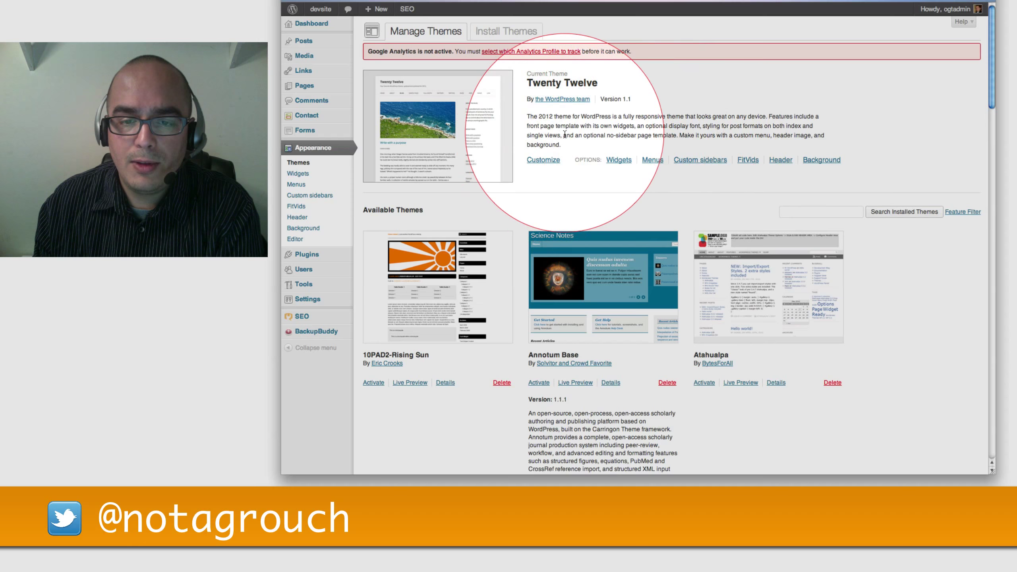
Step: Scroll the Available Themes grid down to Responsive, Steira, Suffusion and Sundance
scroll(down, 3)
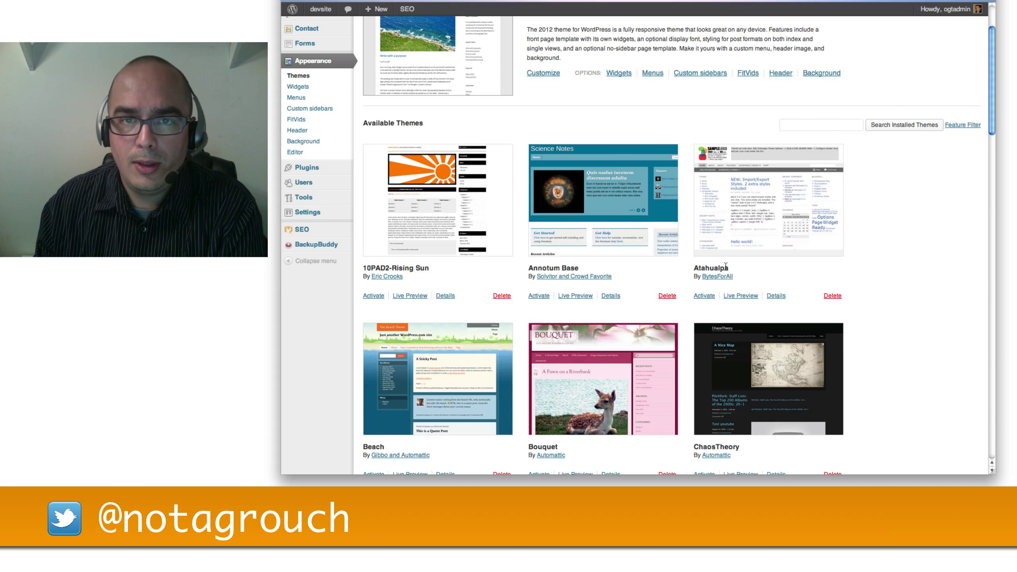
scroll(down, 3)
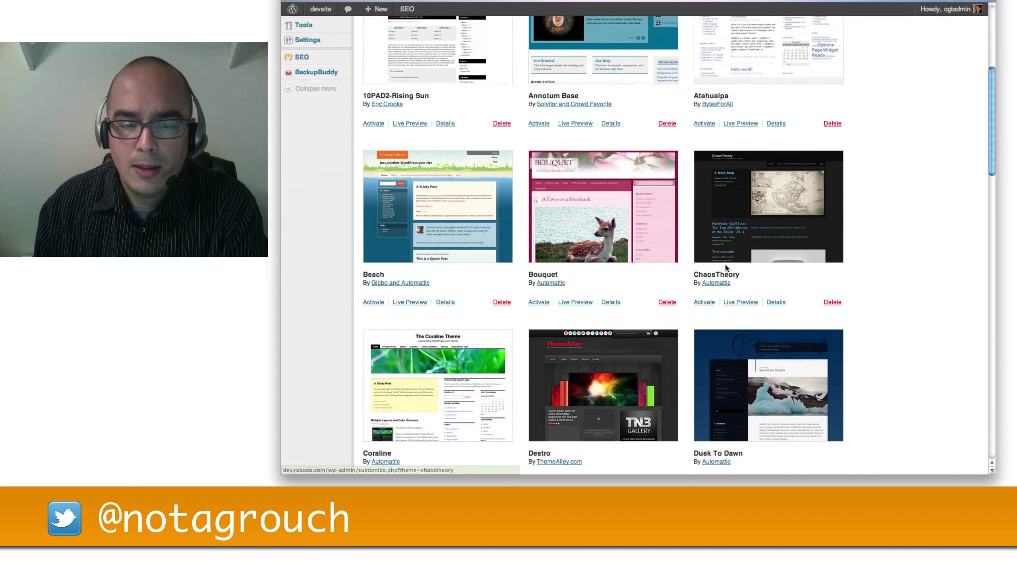
scroll(down, 3)
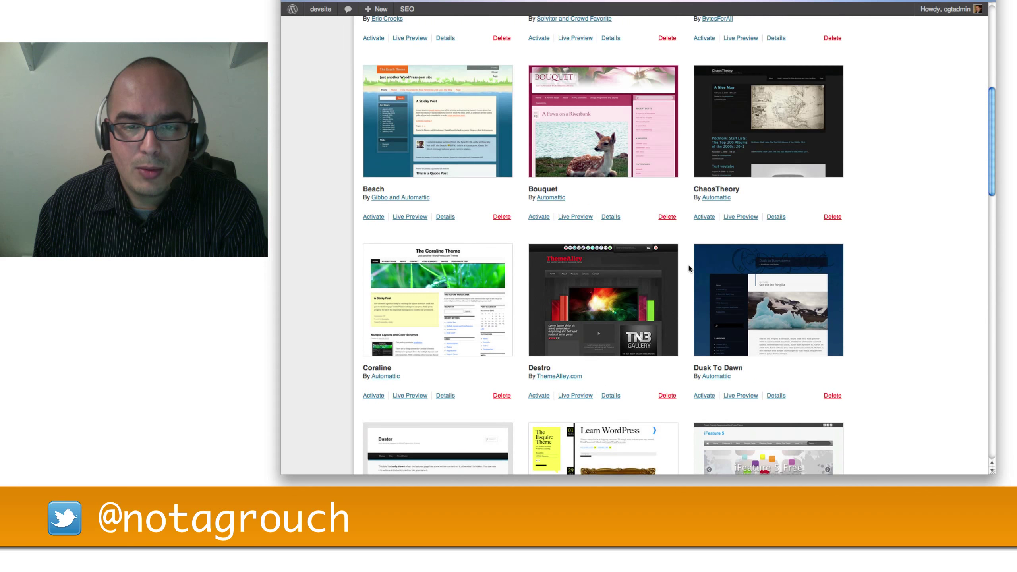
scroll(down, 3)
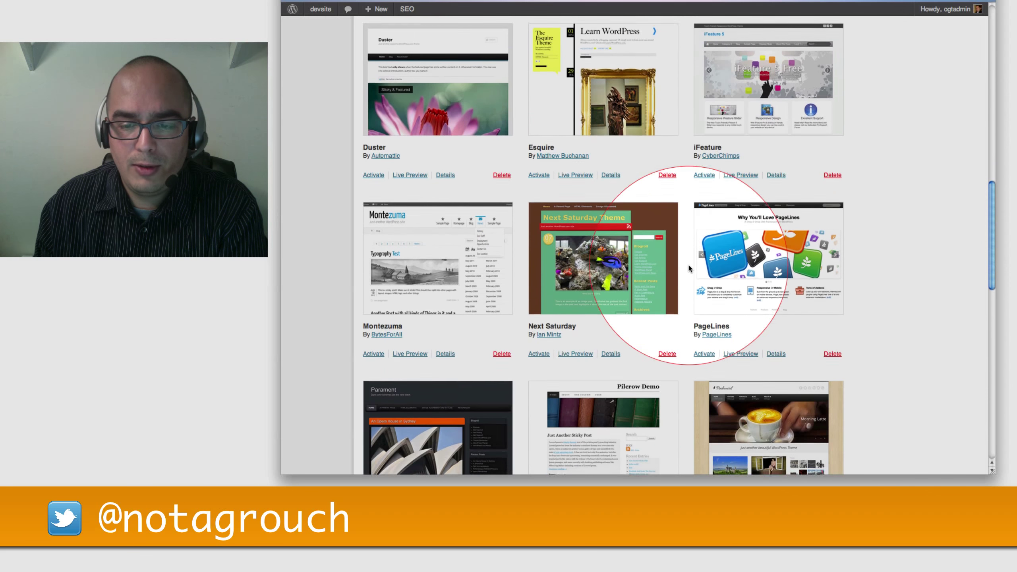
scroll(down, 3)
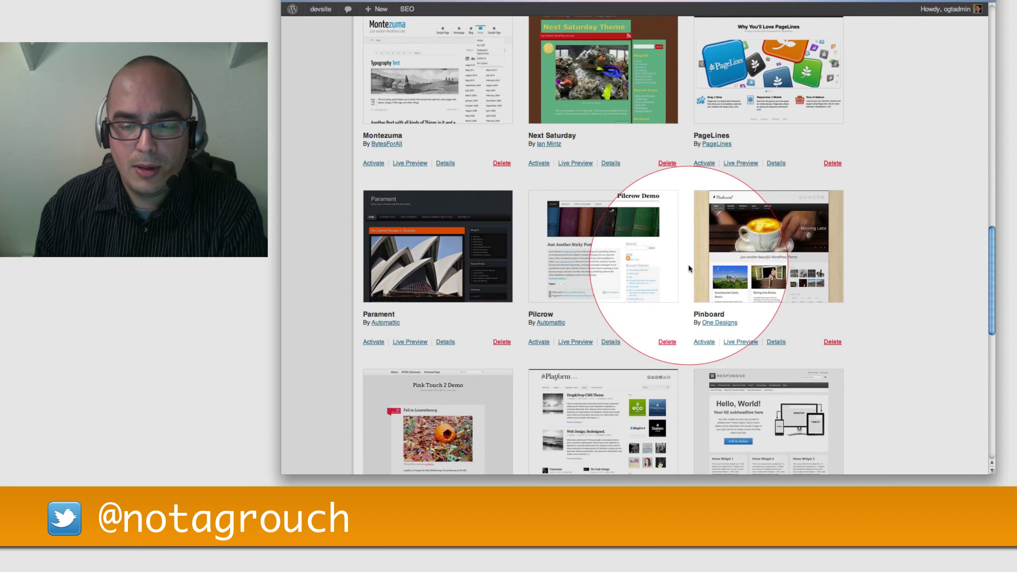
scroll(down, 3)
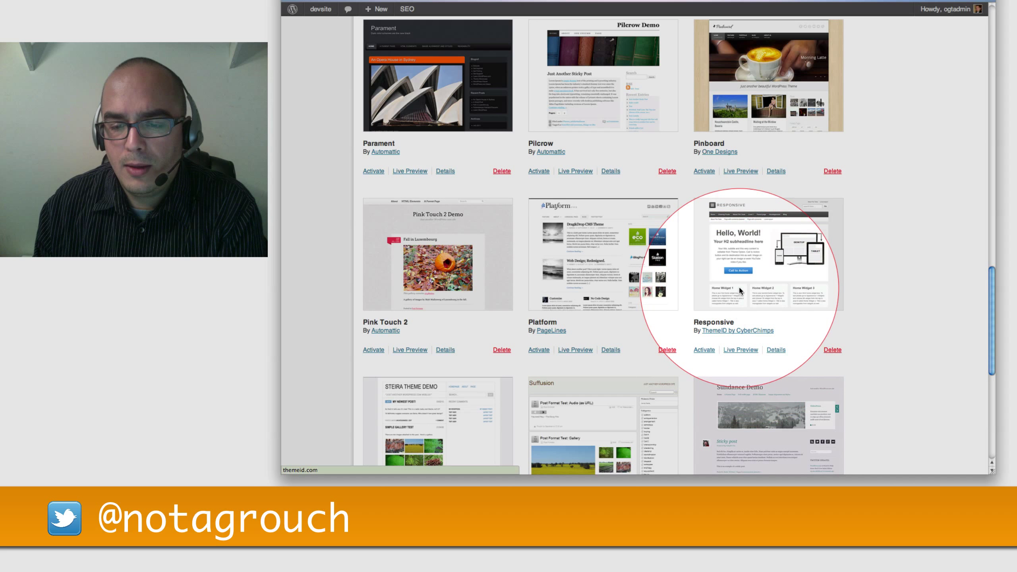
mouse_move(750, 310)
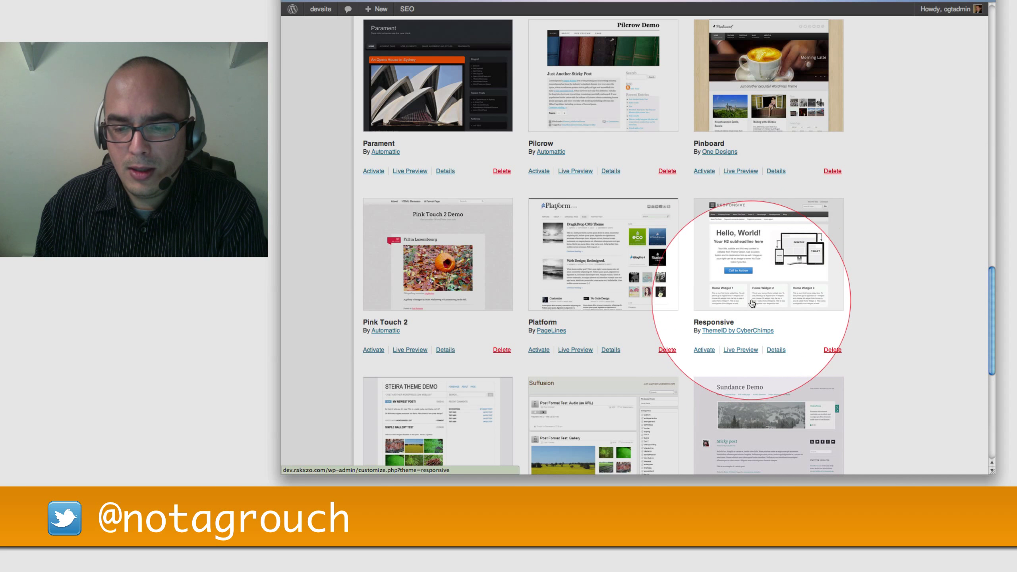
mouse_move(737, 330)
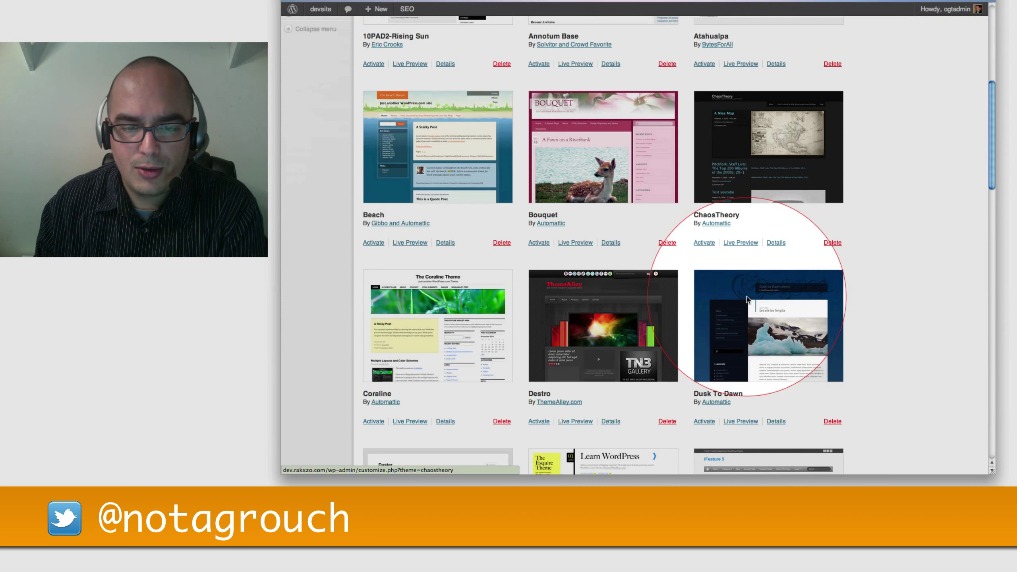
scroll(down, 3)
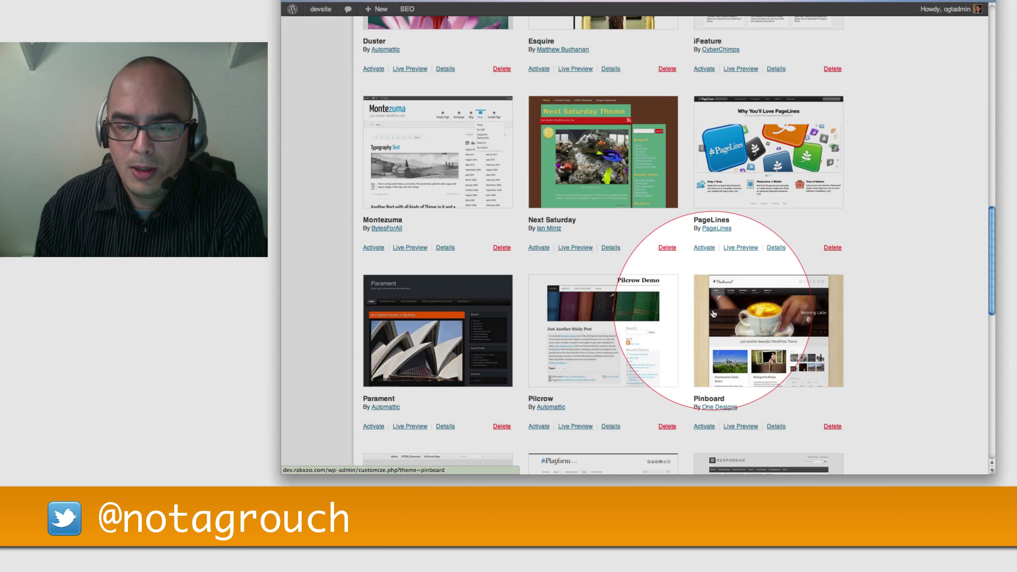
scroll(down, 3)
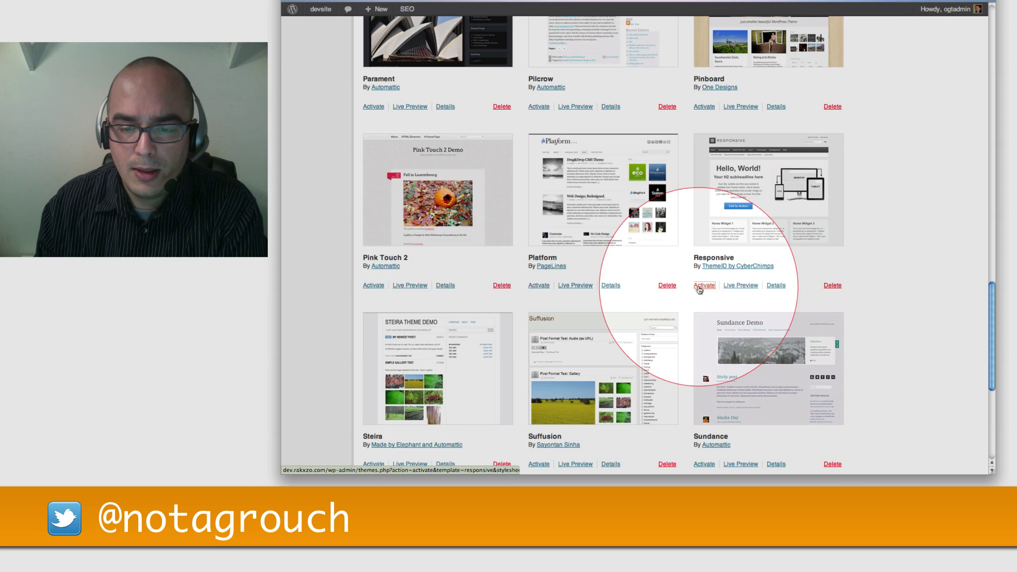
Step: Activate the Responsive theme, version 1.9.0, as the current theme
click(703, 285)
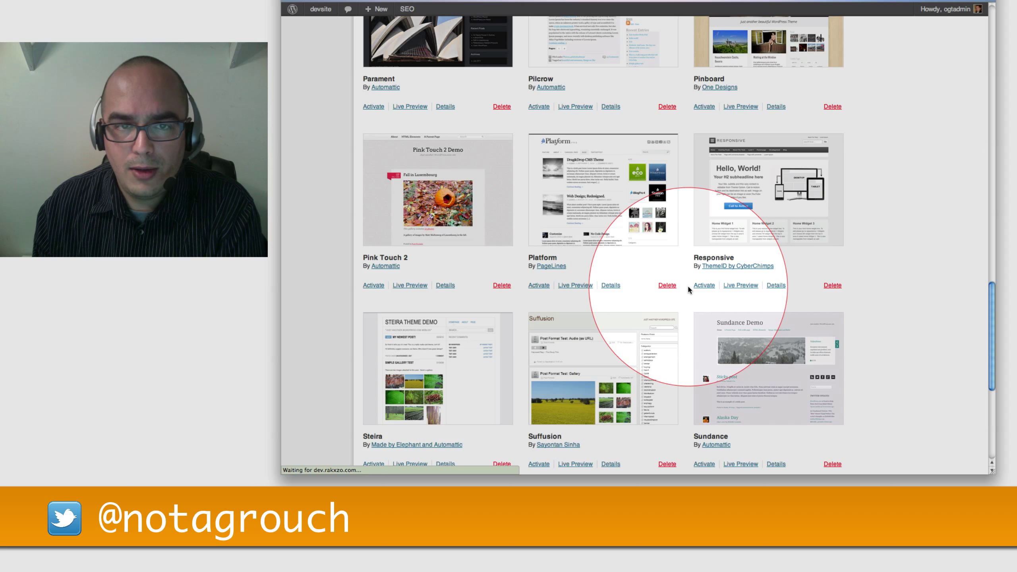
click(703, 285)
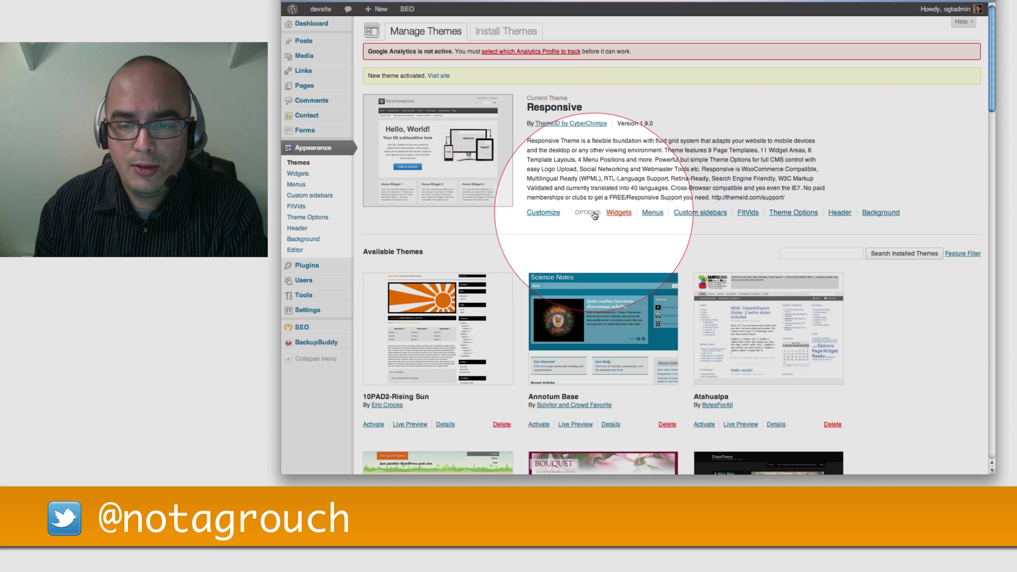
mouse_move(792, 212)
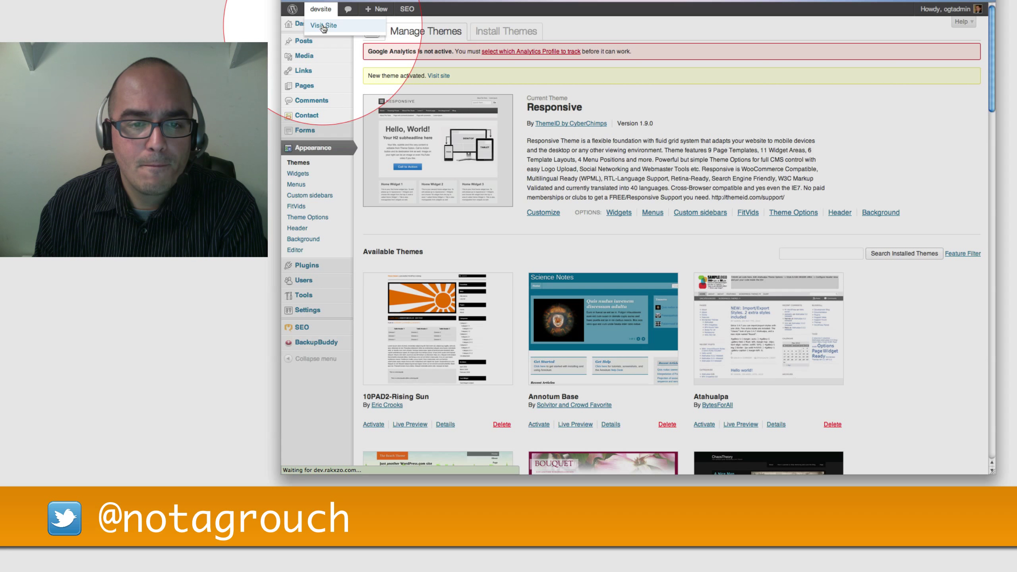
Step: Visit the devsite front page, now showing the Responsive Hello, World! banner and widgets
click(323, 25)
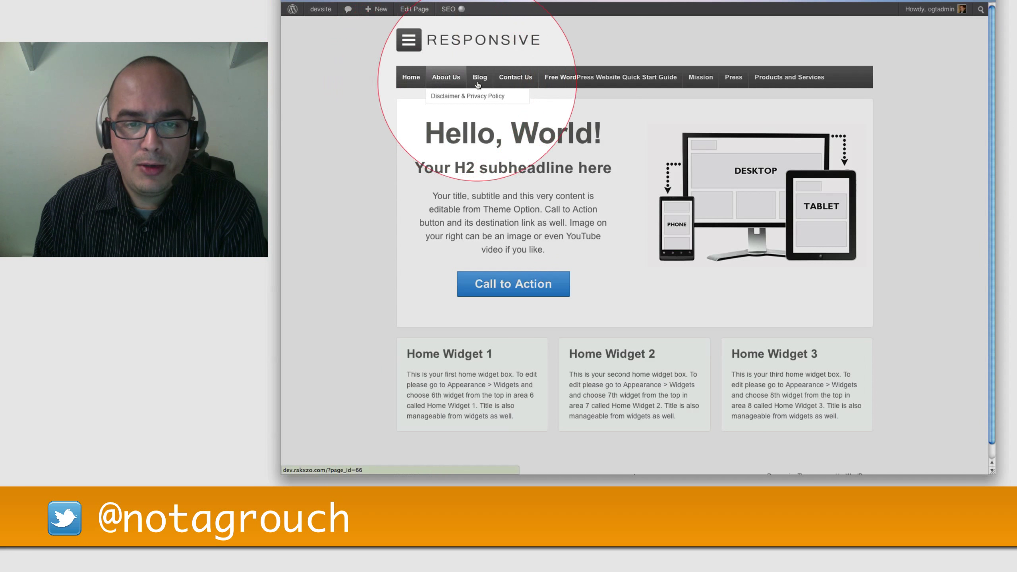
mouse_move(742, 336)
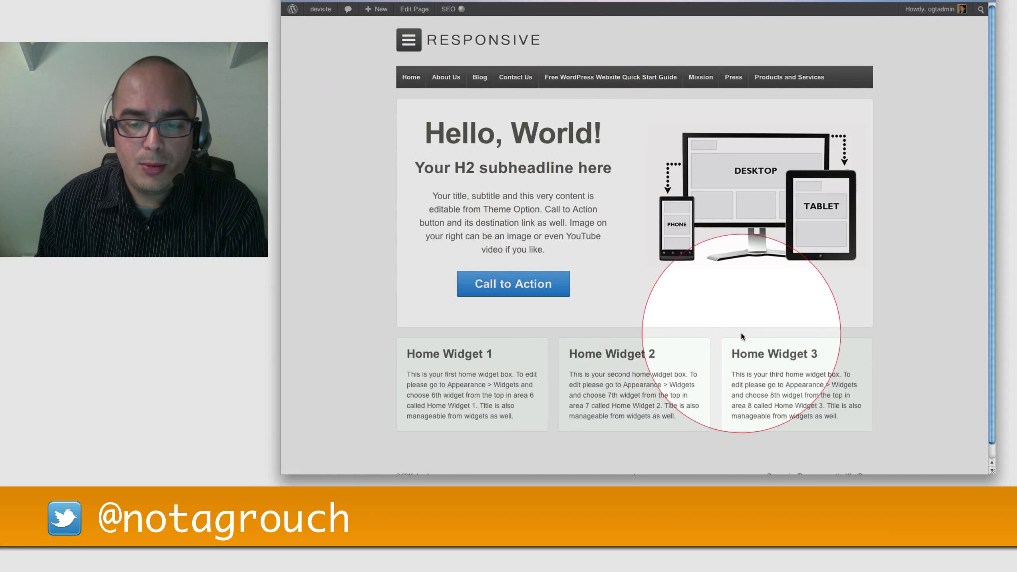
mouse_move(583, 364)
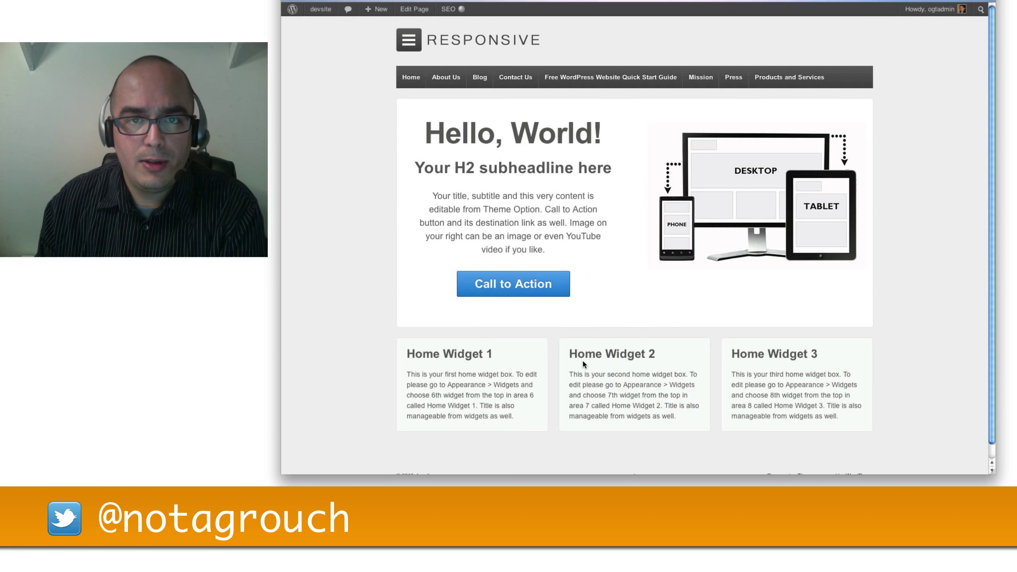
mouse_move(362, 44)
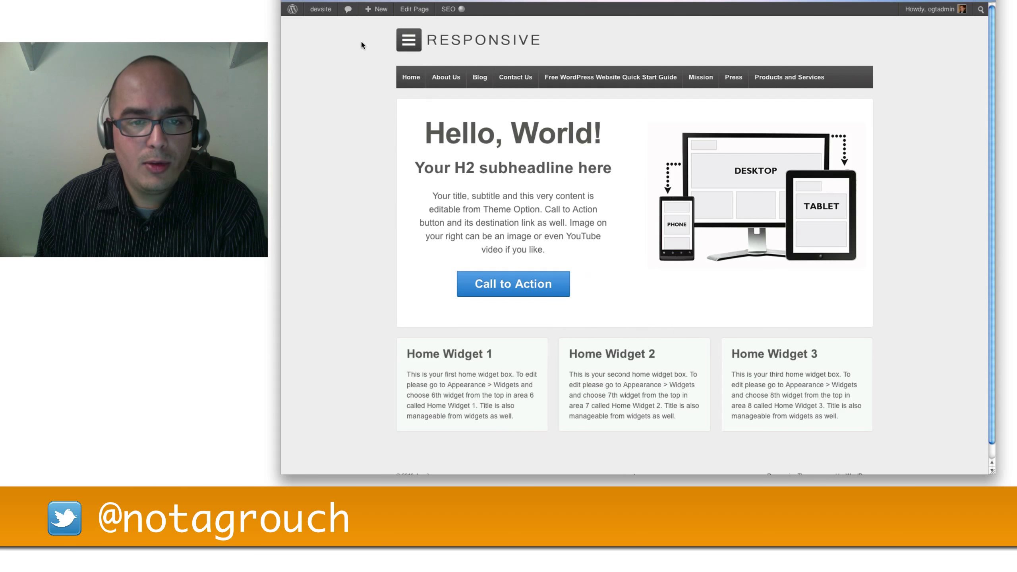
mouse_move(373, 62)
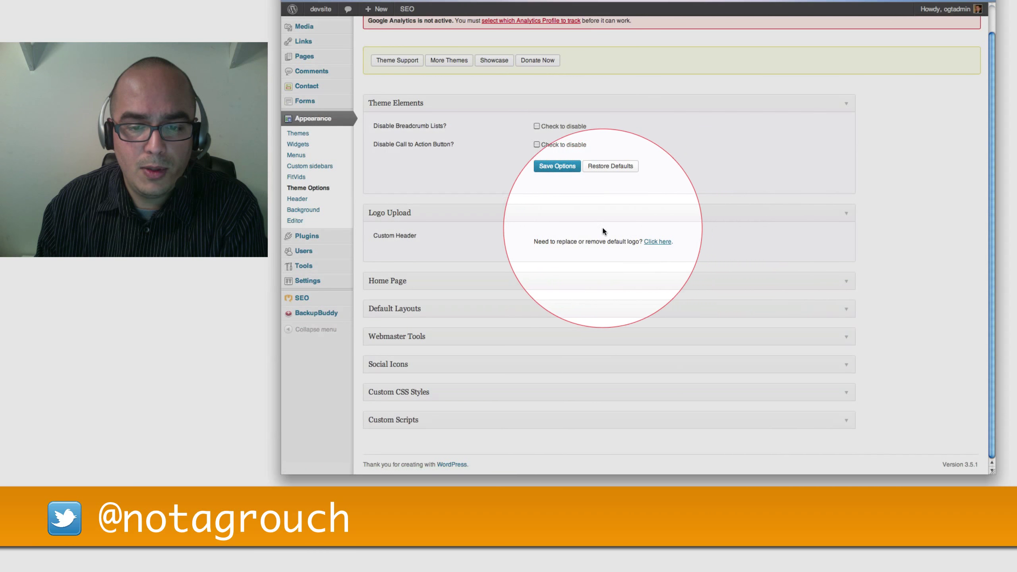
mouse_move(571, 228)
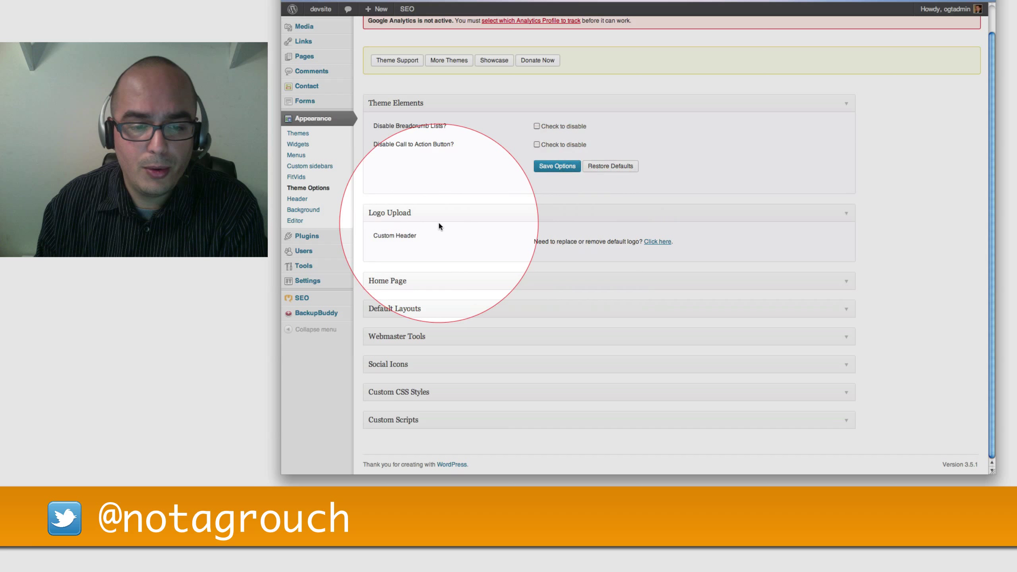
Step: Expand the Responsive theme's Default Layouts options and scroll through the settings
click(395, 308)
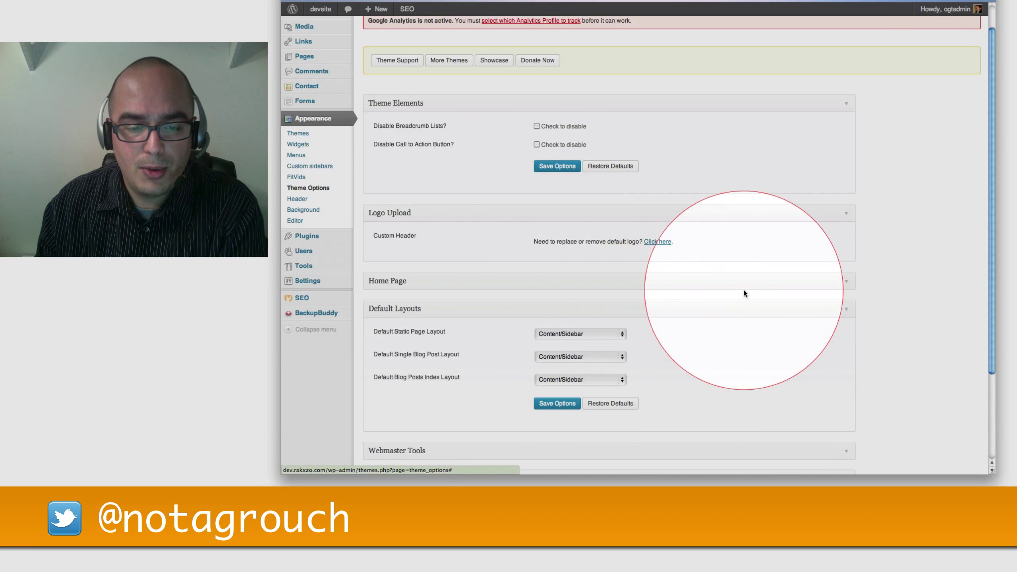
scroll(down, 3)
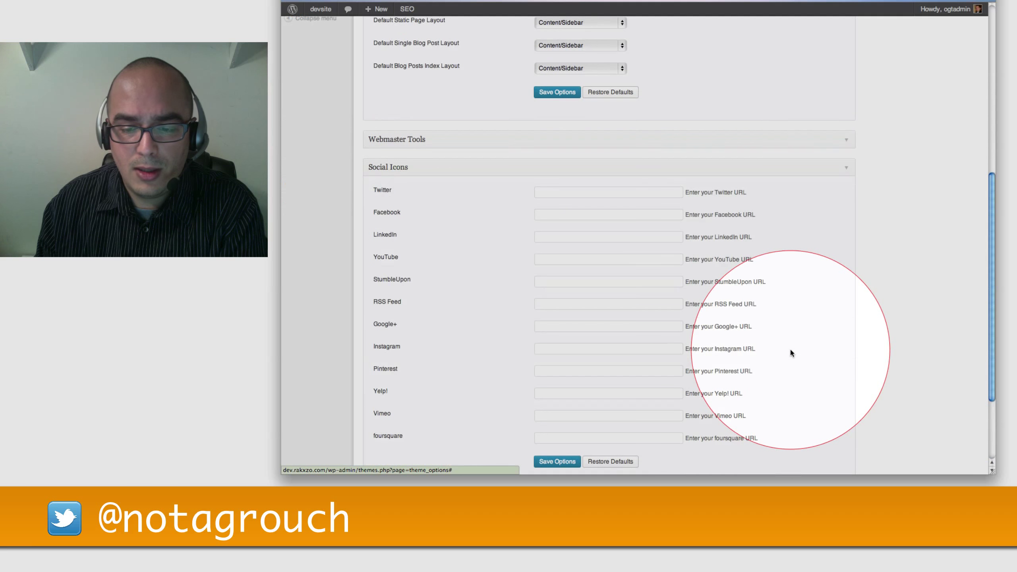
scroll(down, 3)
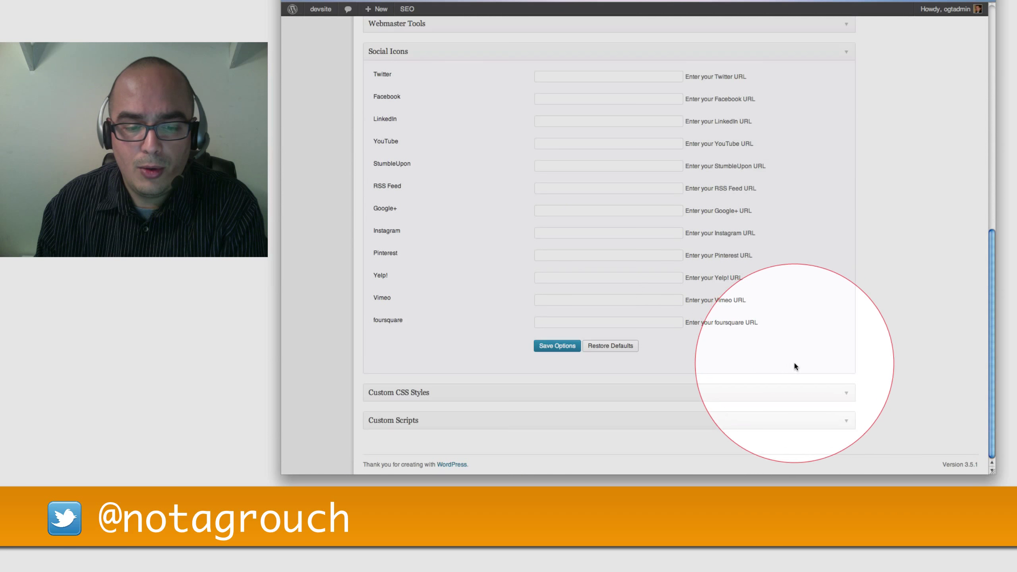
scroll(down, 3)
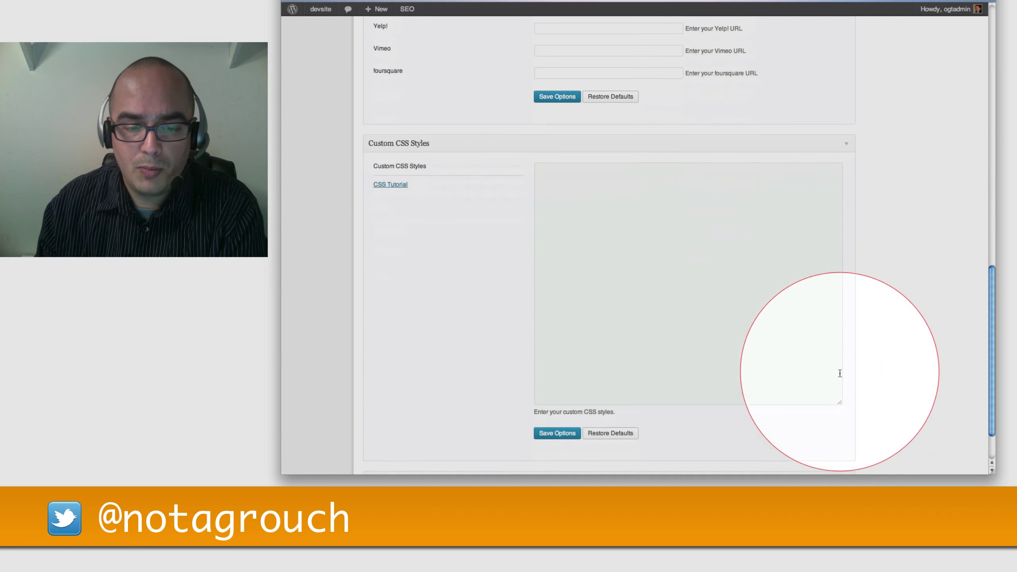
scroll(down, 3)
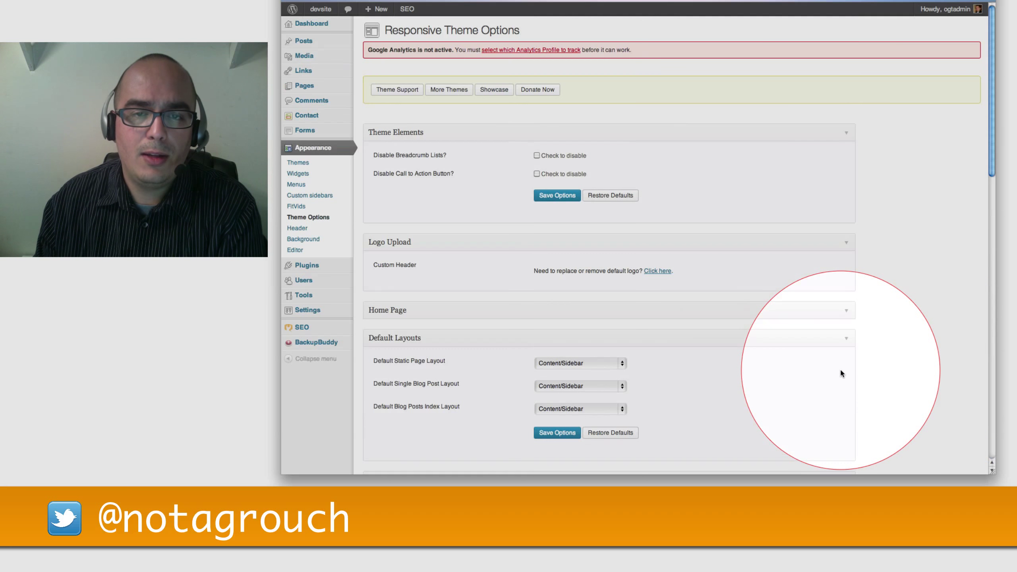
mouse_move(801, 333)
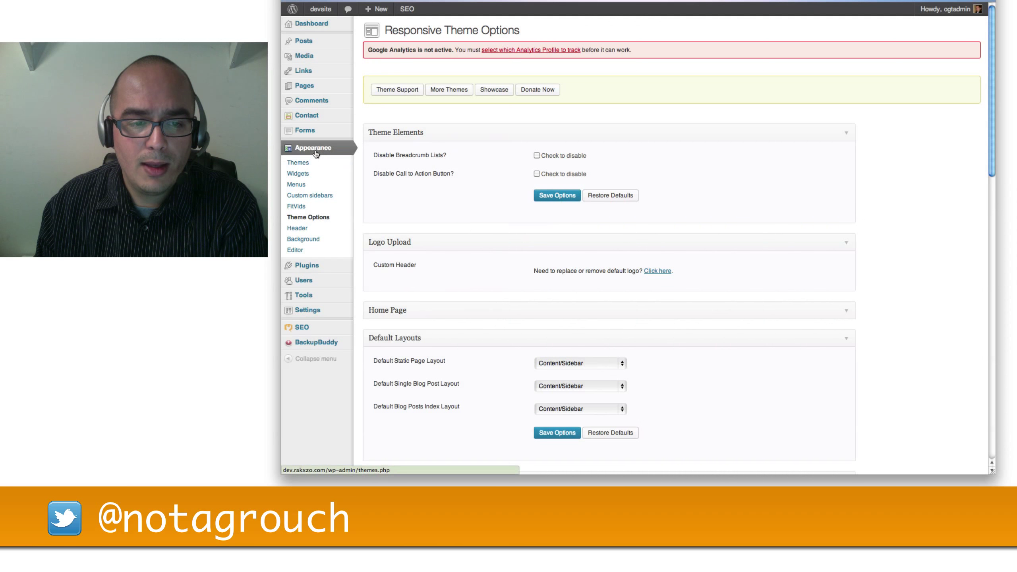
Step: Return to the installed themes list and go to the Install Themes page
click(297, 162)
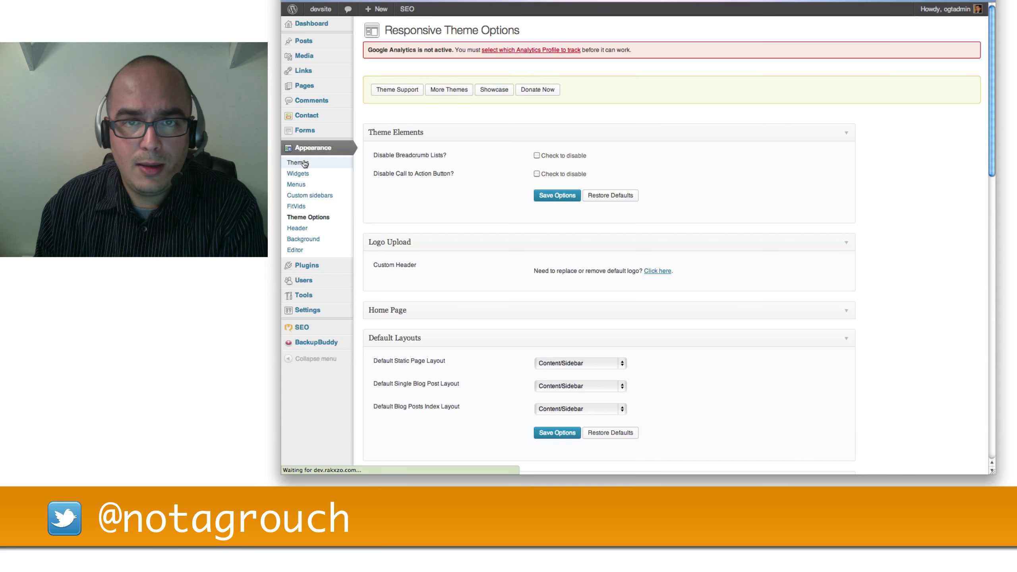
click(298, 163)
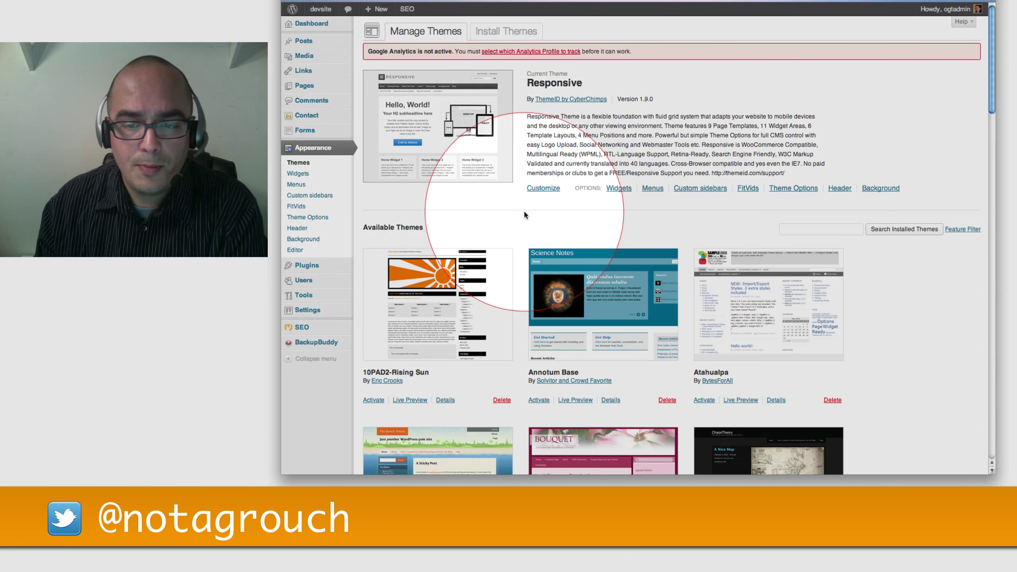
scroll(down, 3)
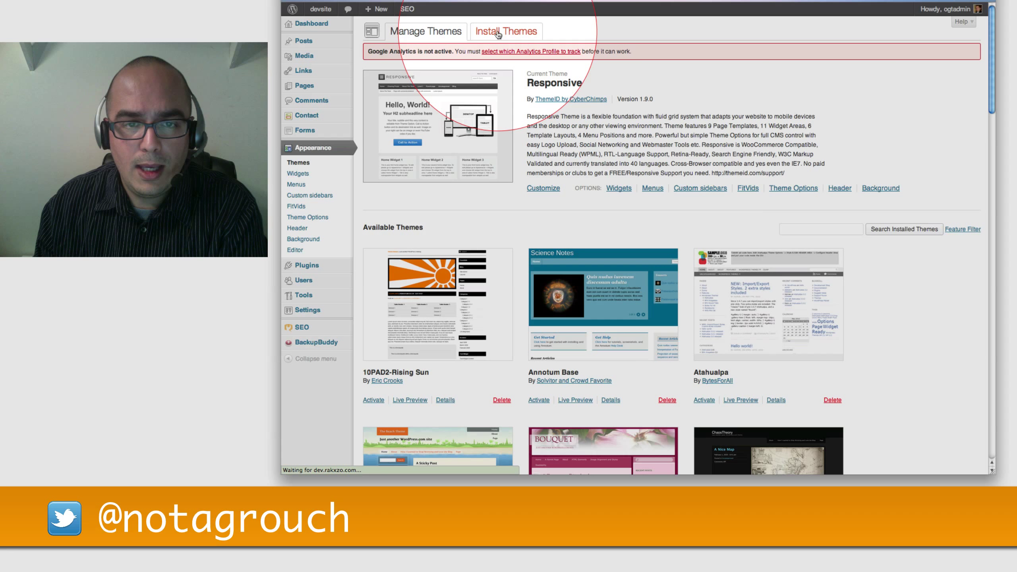
click(507, 30)
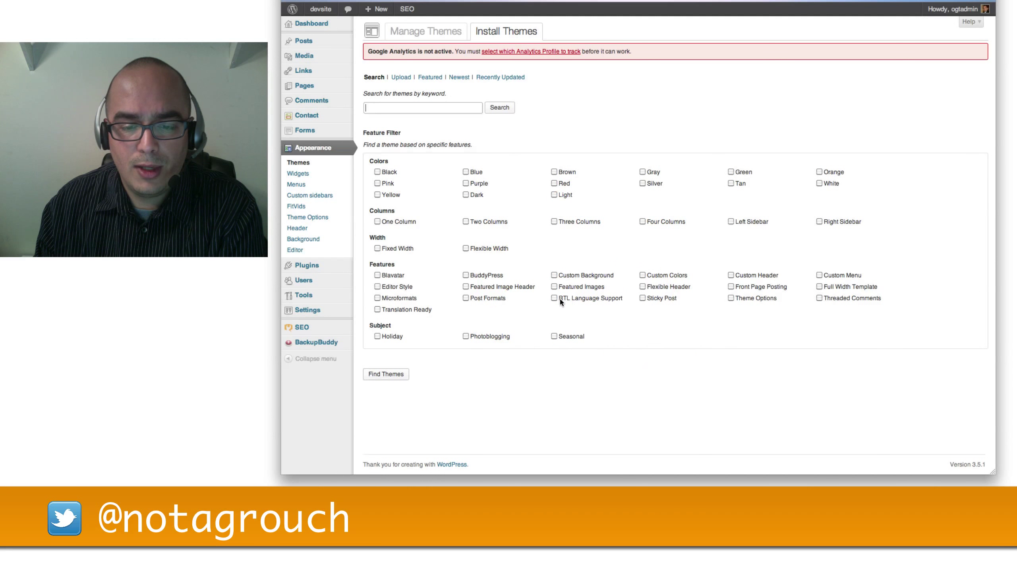
mouse_move(600, 301)
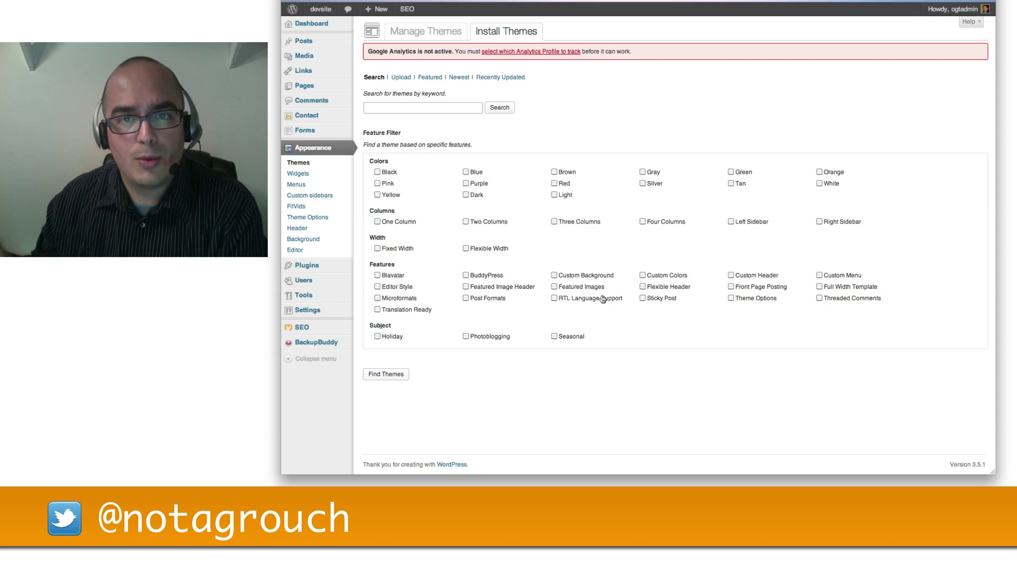
mouse_move(583, 303)
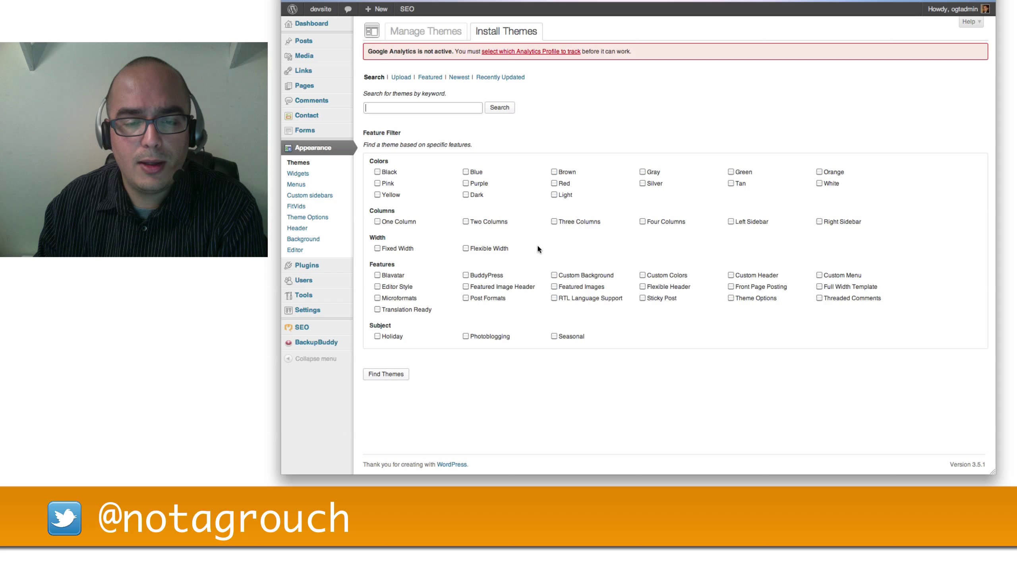
mouse_move(543, 249)
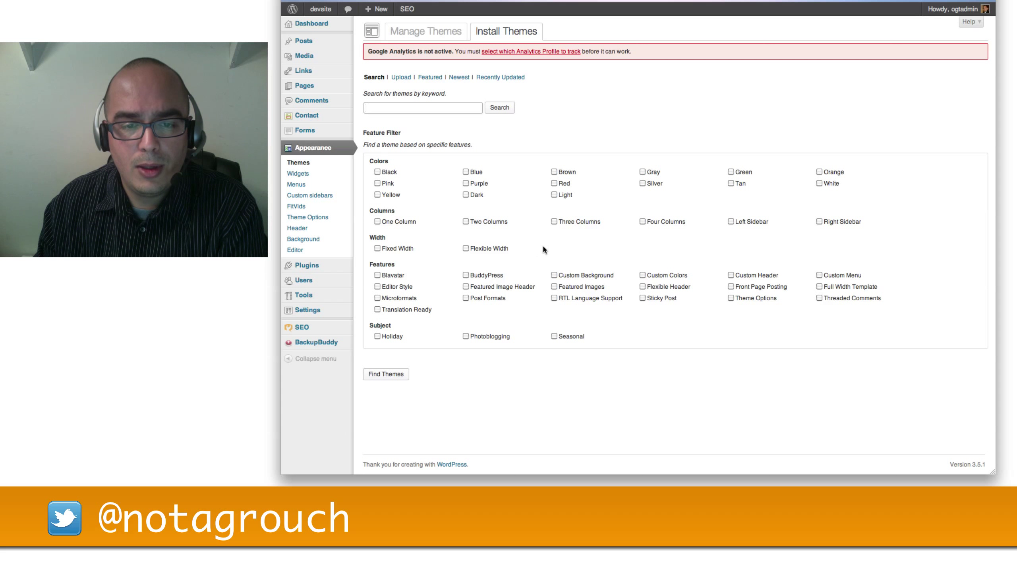
mouse_move(566, 196)
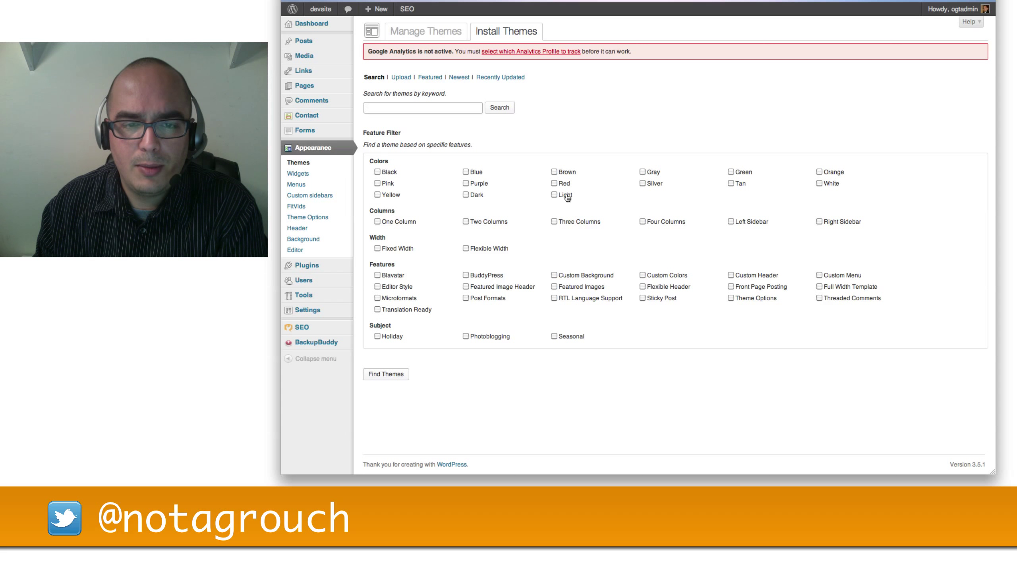
mouse_move(555, 159)
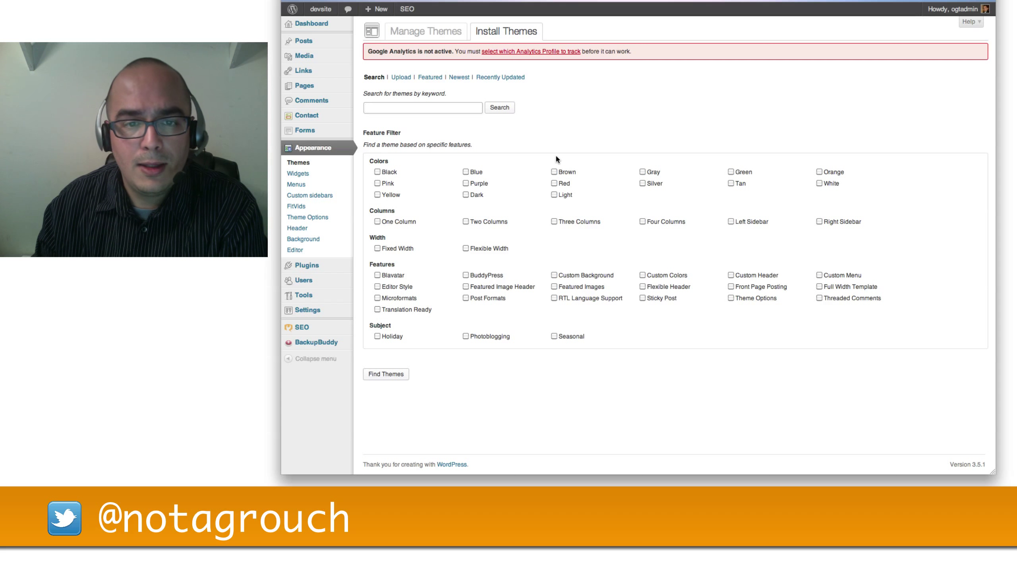
mouse_move(399, 77)
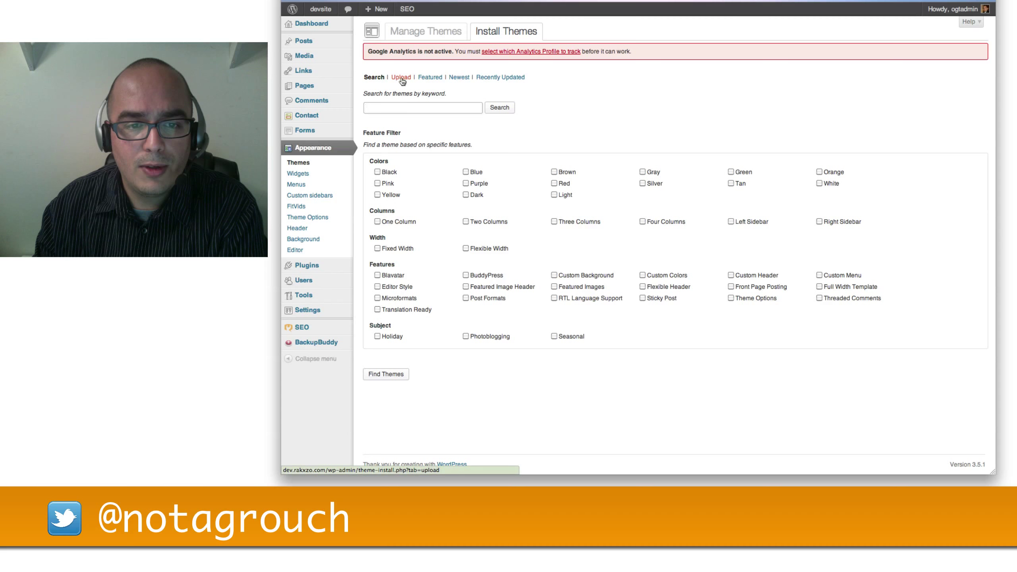
Step: Open the Upload link on Install Themes to show the theme .zip upload form
click(400, 77)
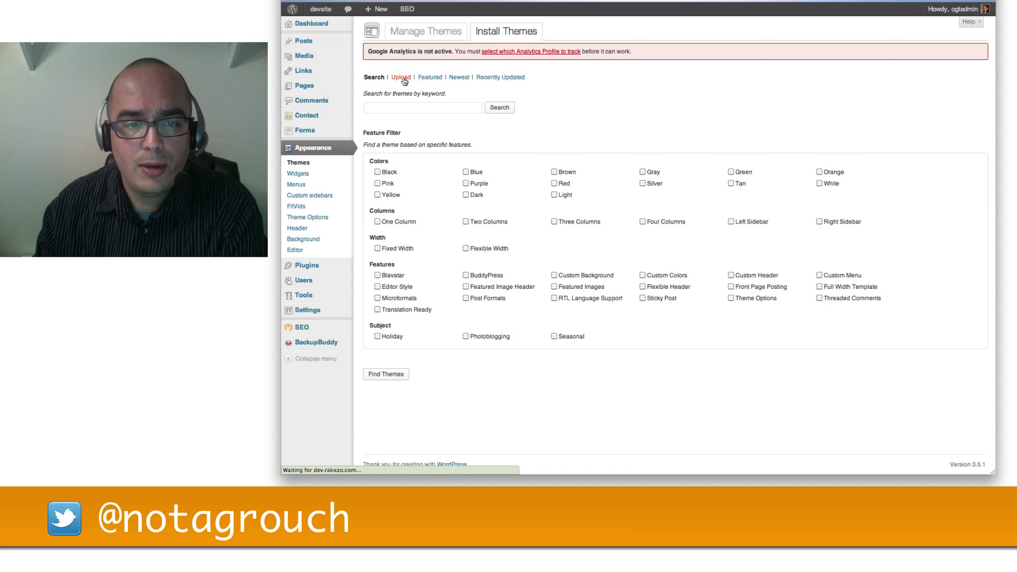
click(400, 77)
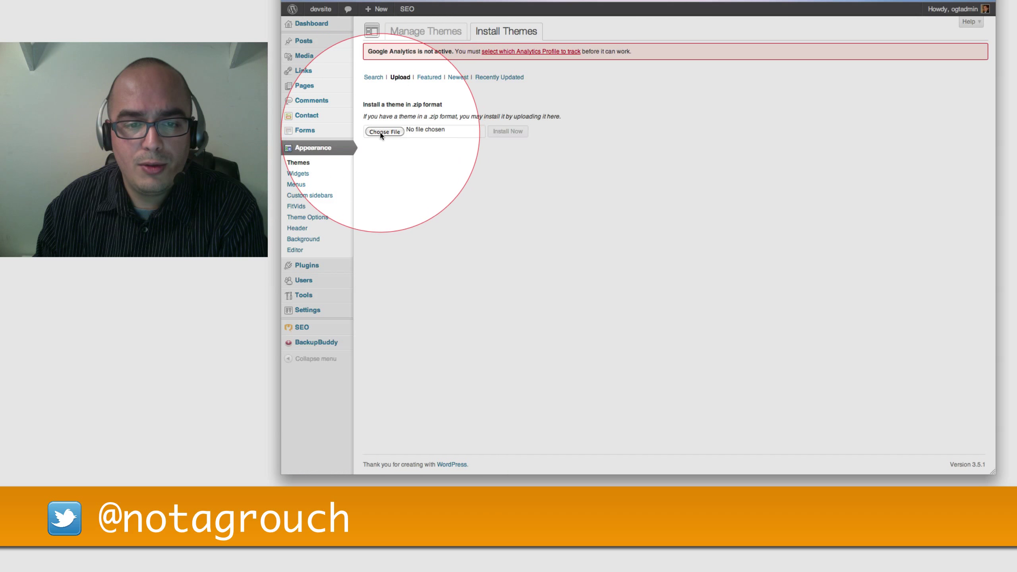
mouse_move(402, 133)
text(canvas)
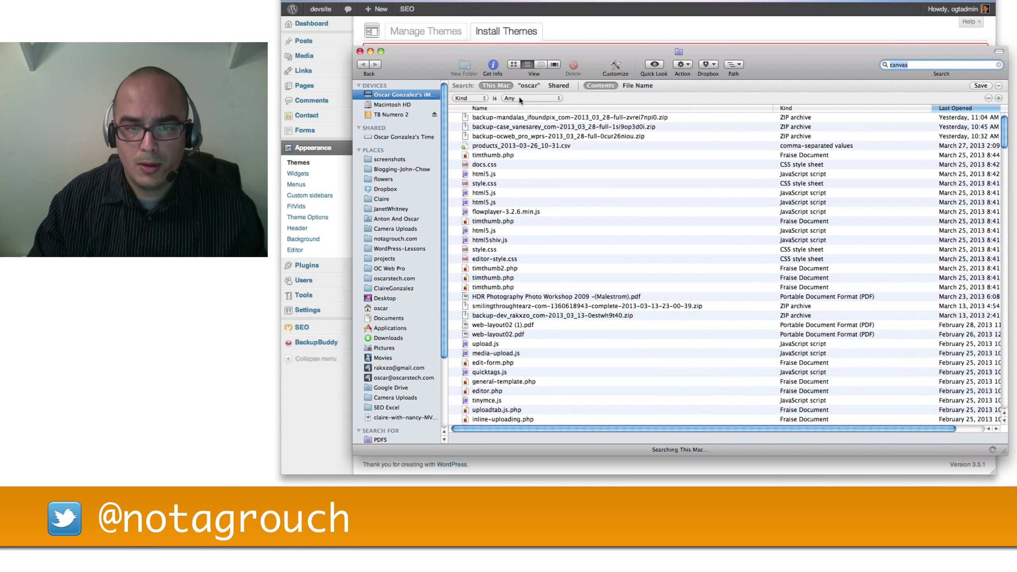
Step: Filter the Finder 'canvas' search by file extension zip and select canvas.zip
click(526, 98)
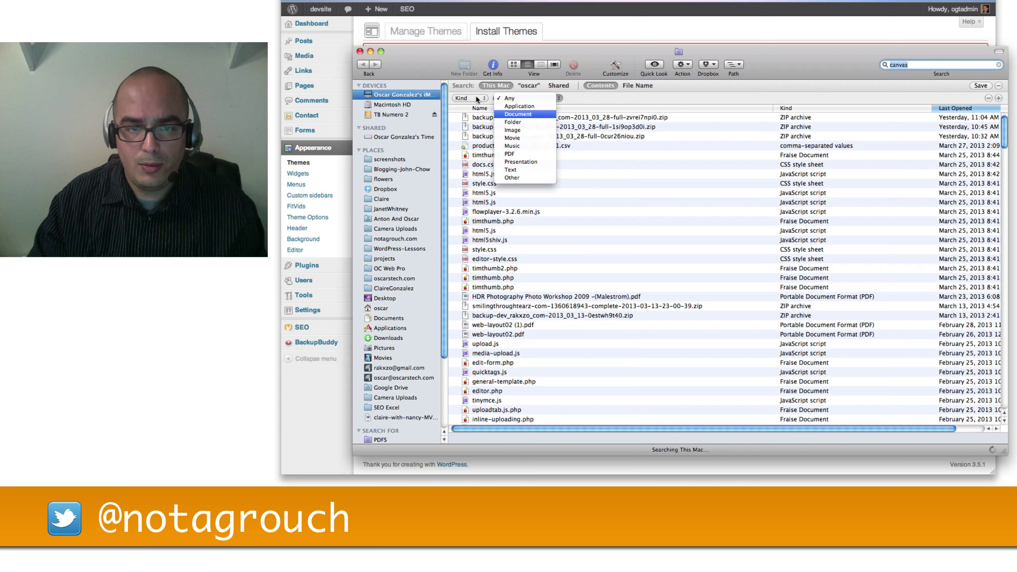
click(468, 99)
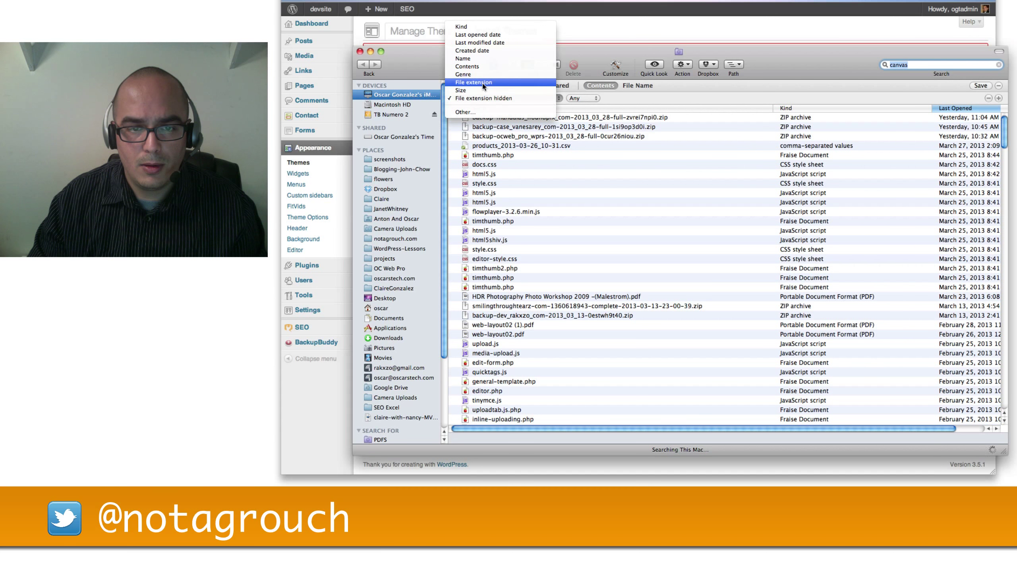
click(473, 83)
text(zip)
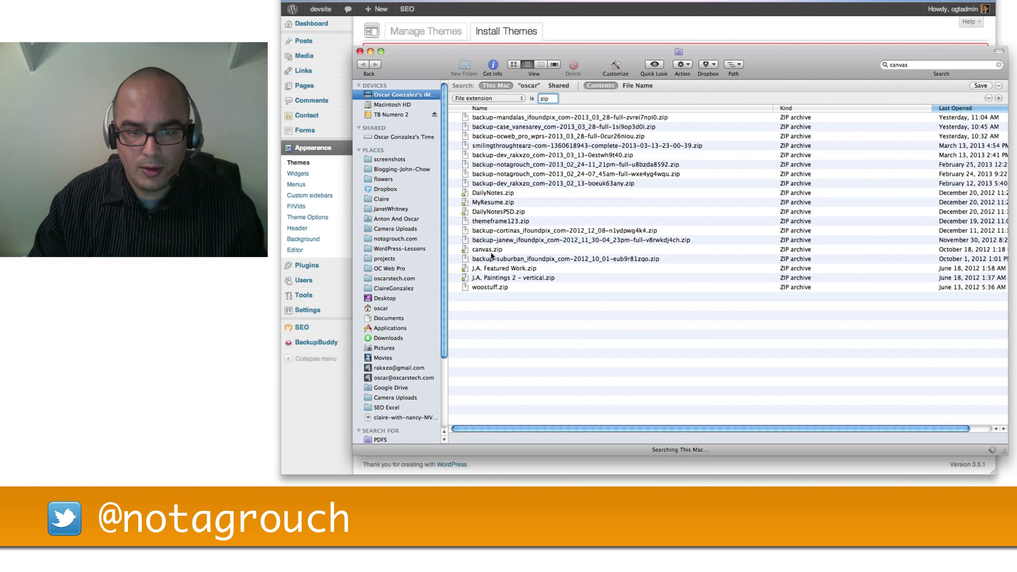
click(494, 249)
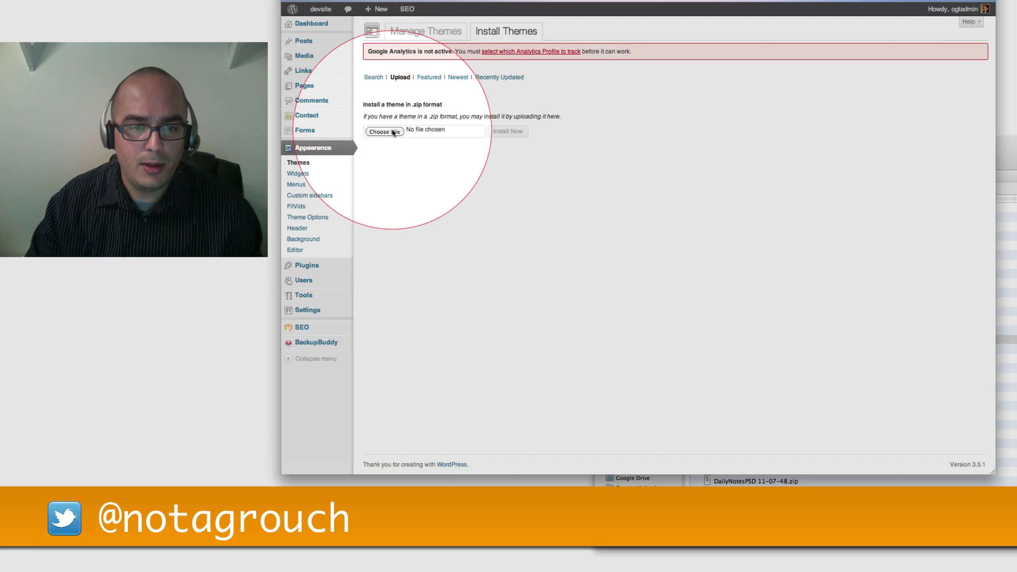
Step: Choose canvas.zip as the theme upload file and start Install Now
click(383, 131)
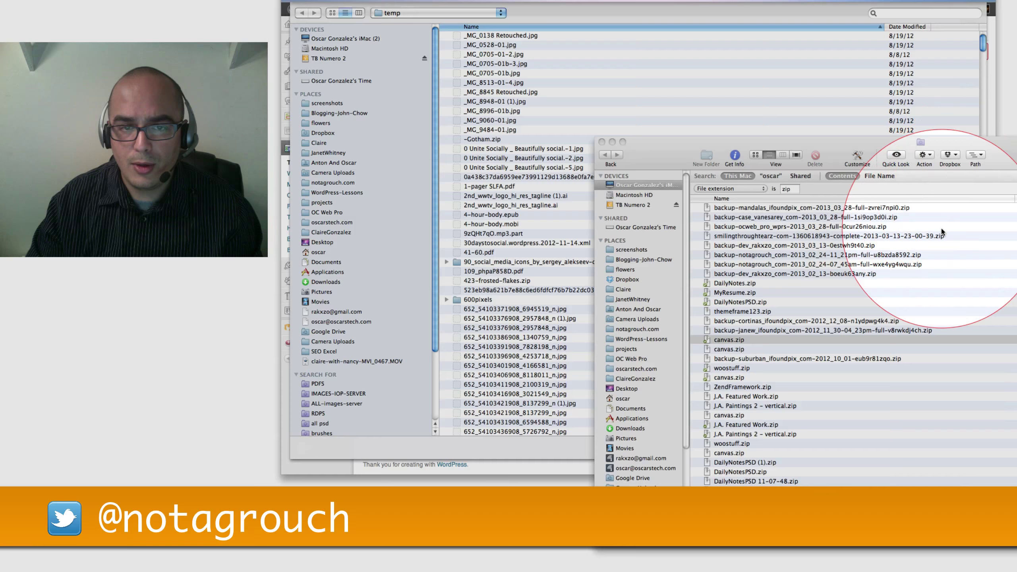
click(733, 339)
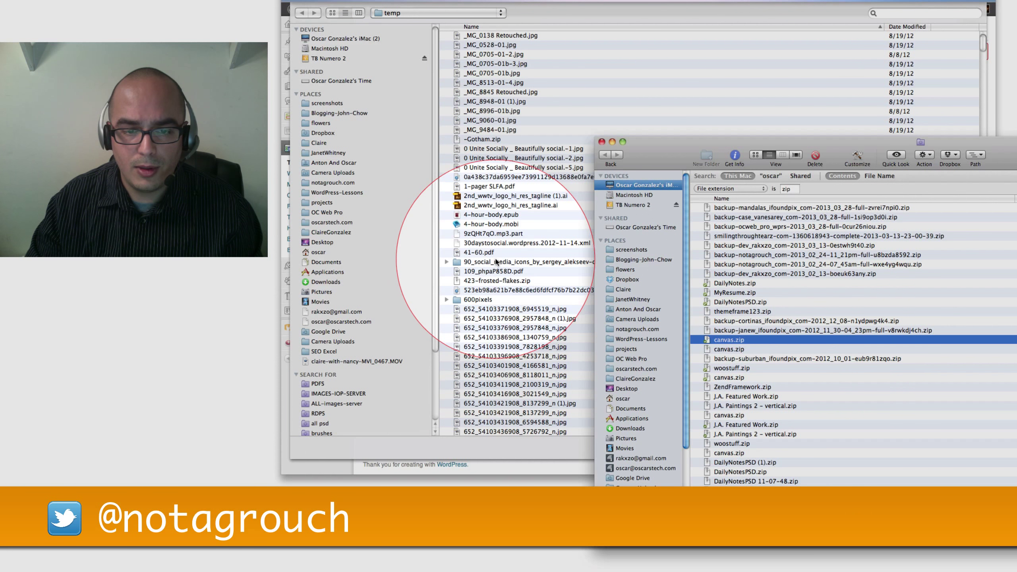
click(330, 163)
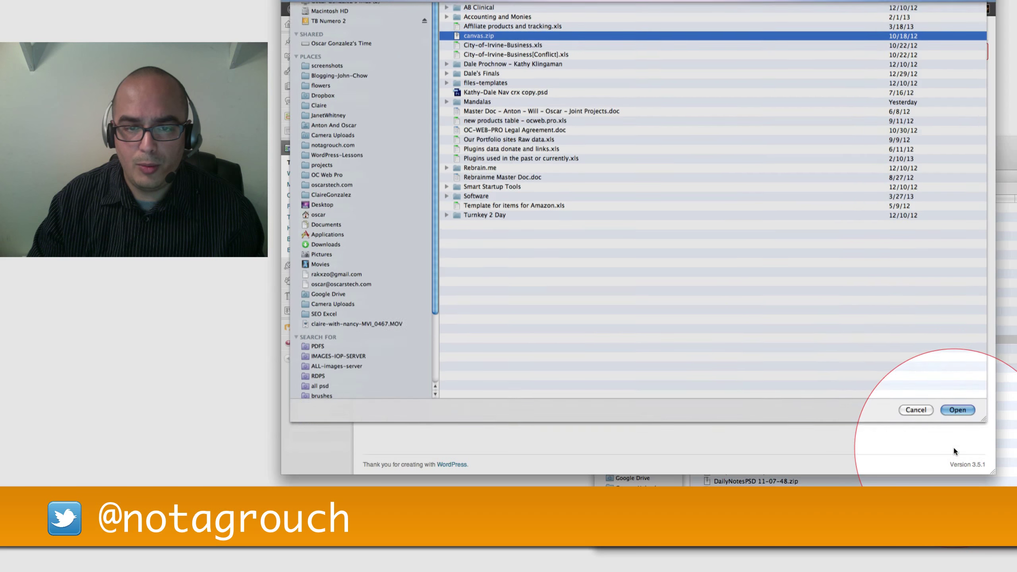
click(957, 409)
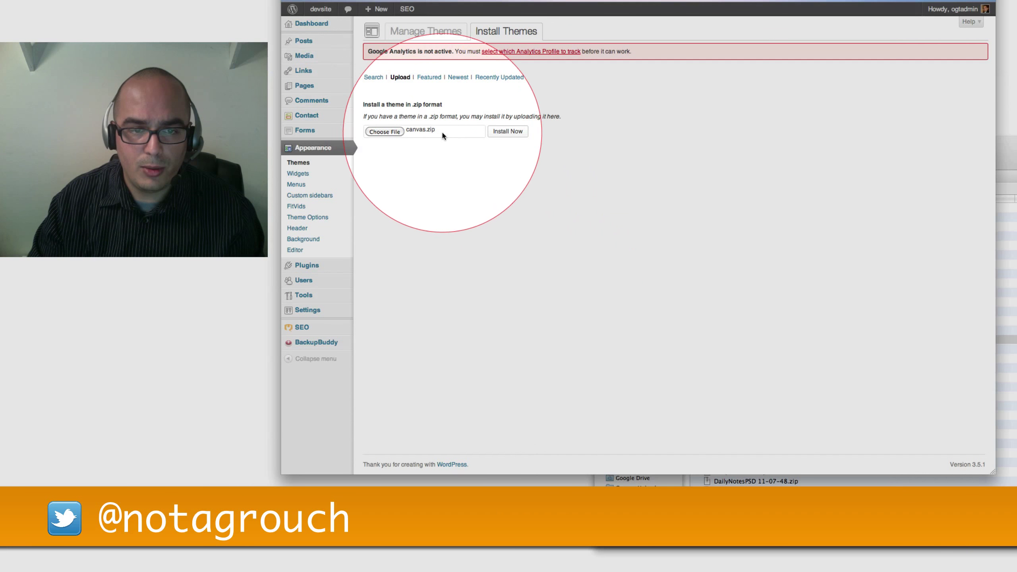
click(508, 131)
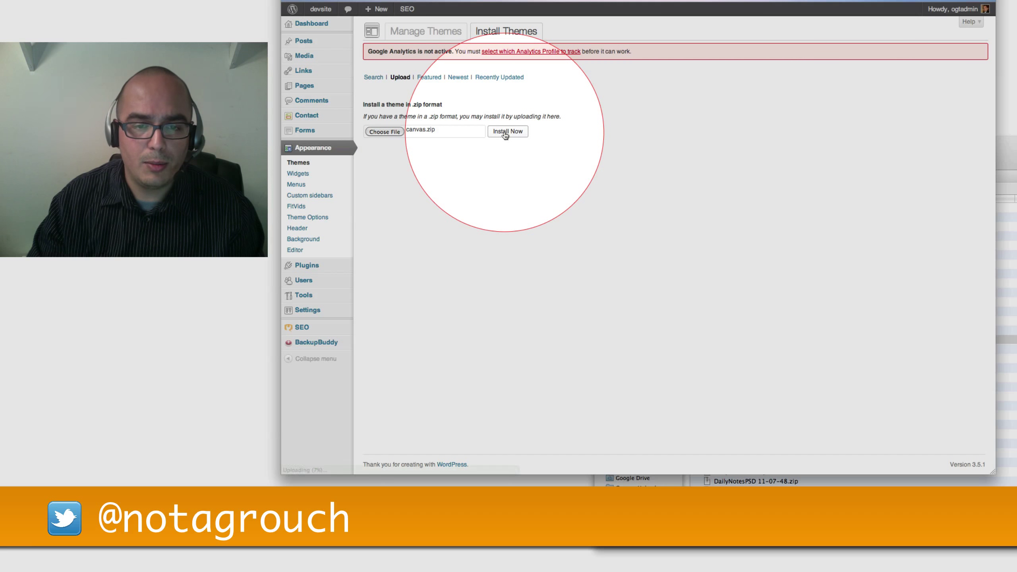
Step: Wait for the canvas.zip upload to reach 100% and the install page to load
click(508, 131)
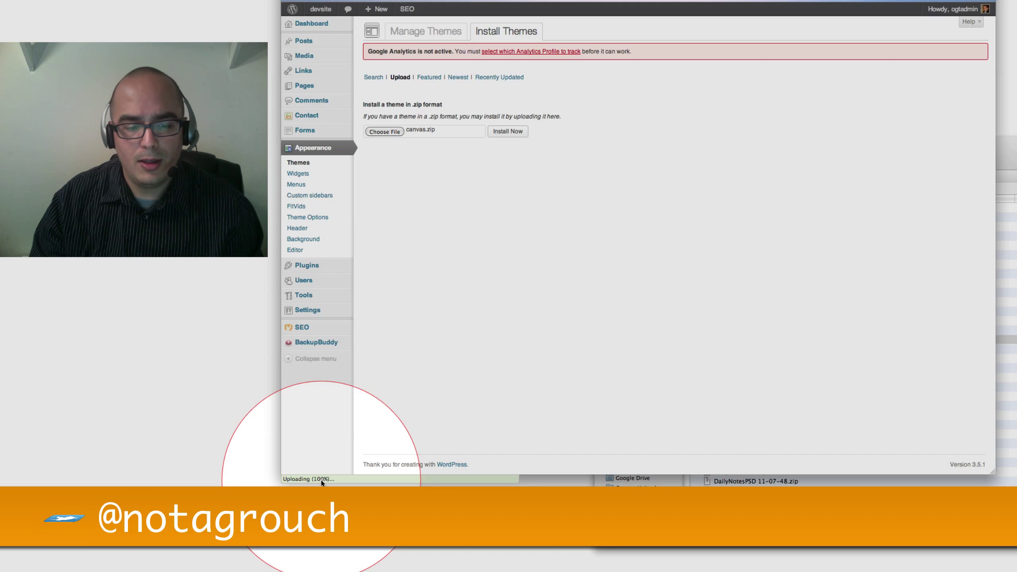
click(507, 131)
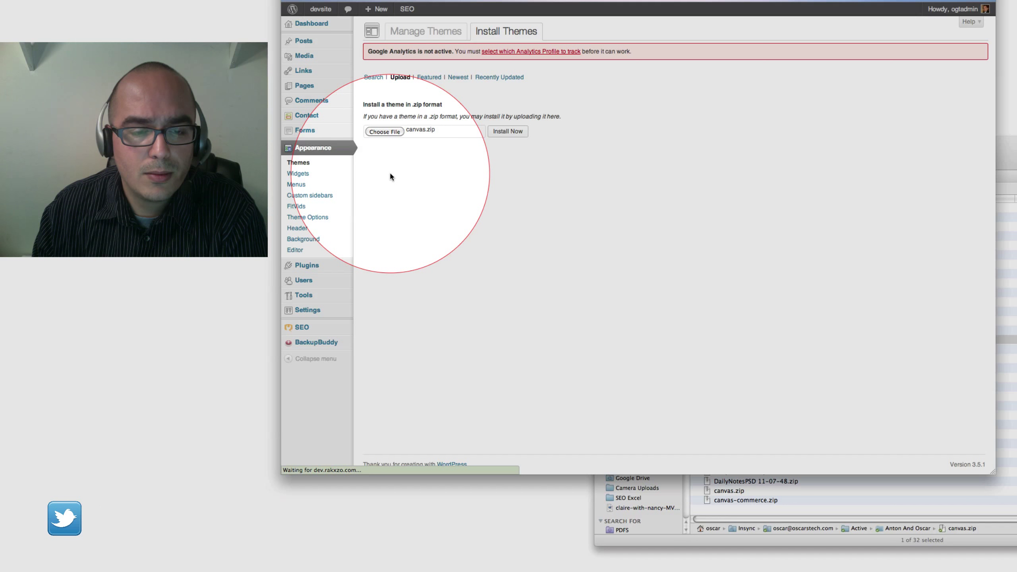
click(507, 131)
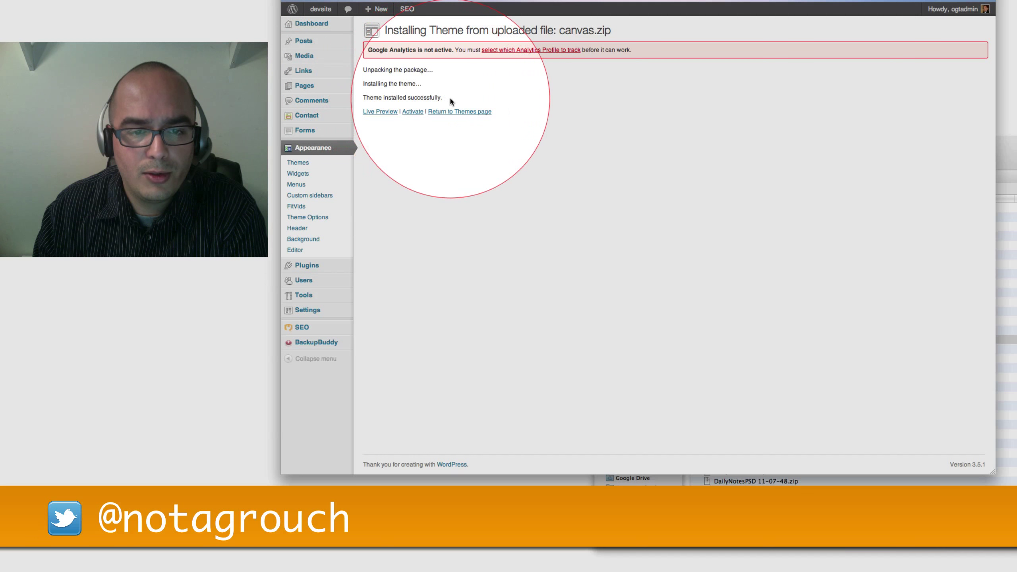
mouse_move(380, 111)
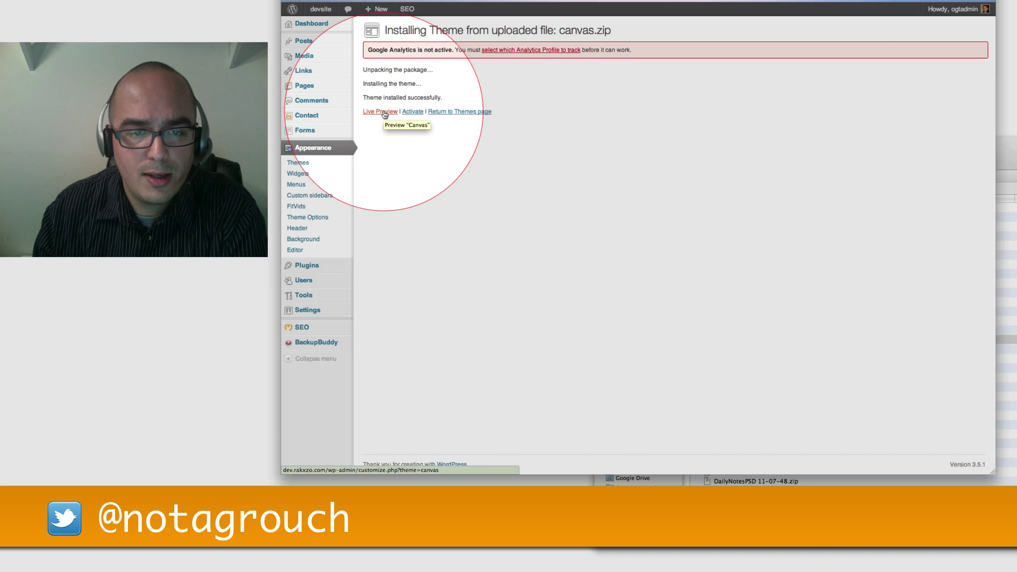
mouse_move(412, 111)
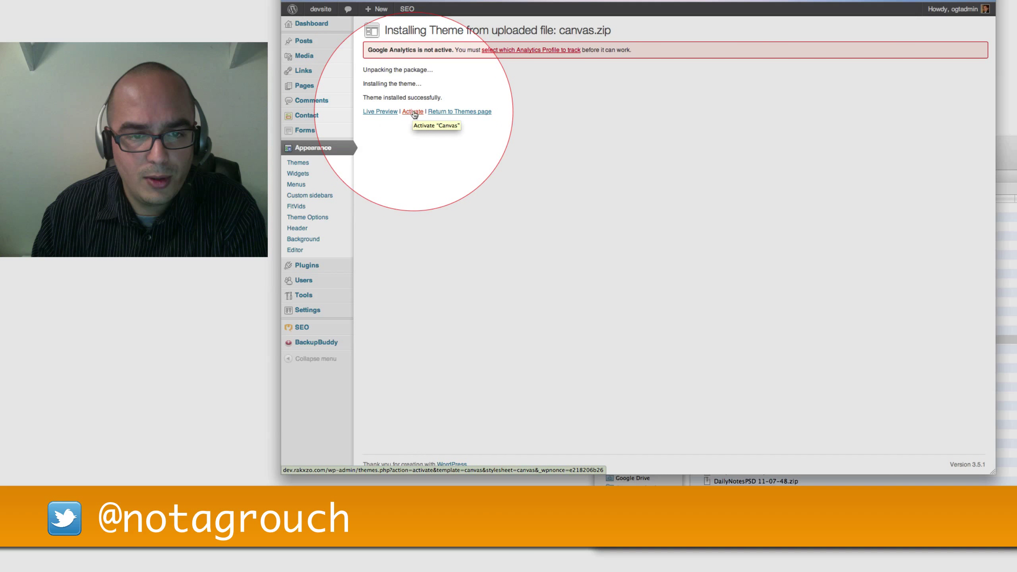
mouse_move(460, 112)
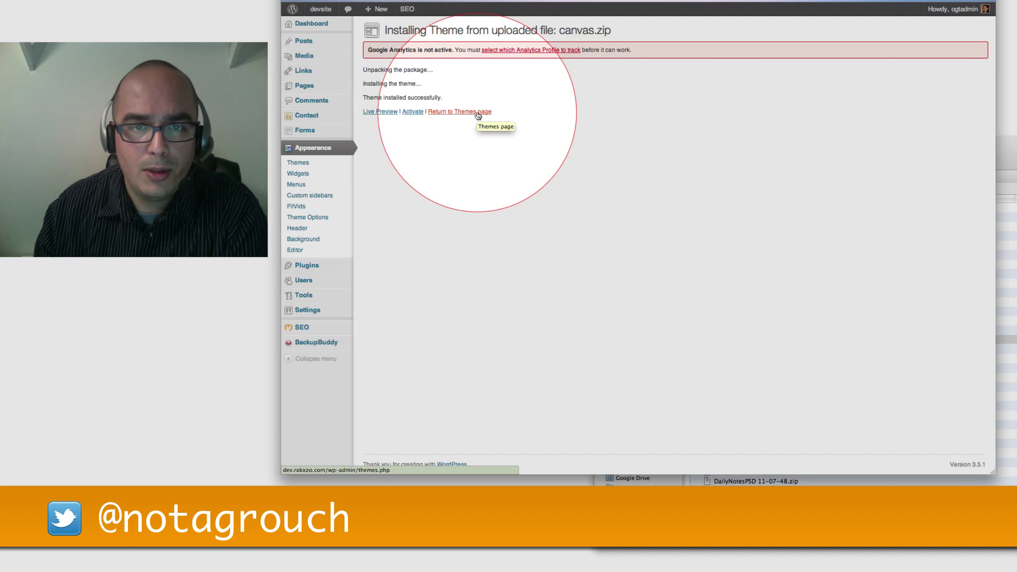
Step: After the 'Theme installed successfully' message, return to the Themes page
click(459, 111)
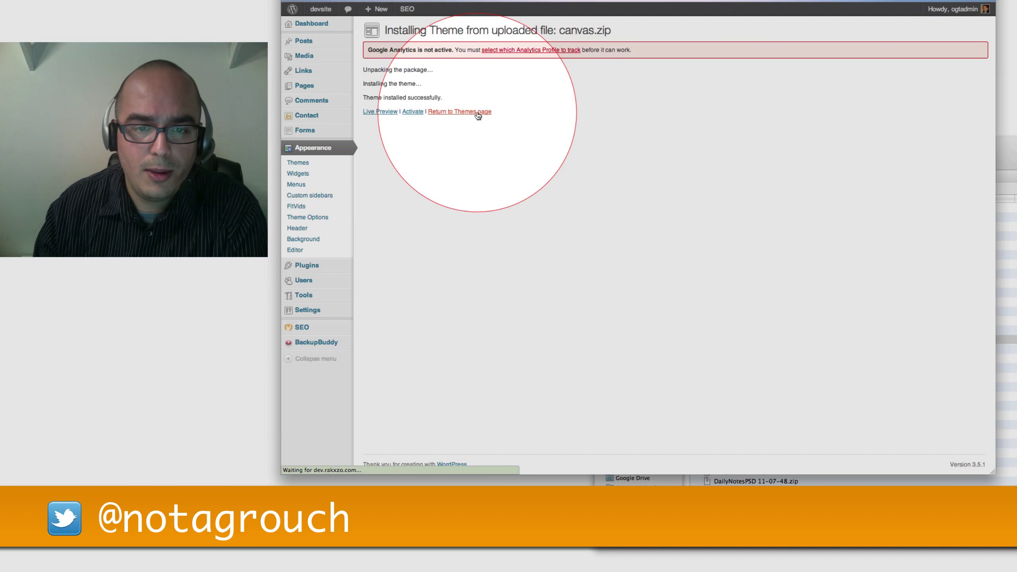
Step: Scroll to Available Themes to confirm Canvas is listed, then scroll back up
click(459, 111)
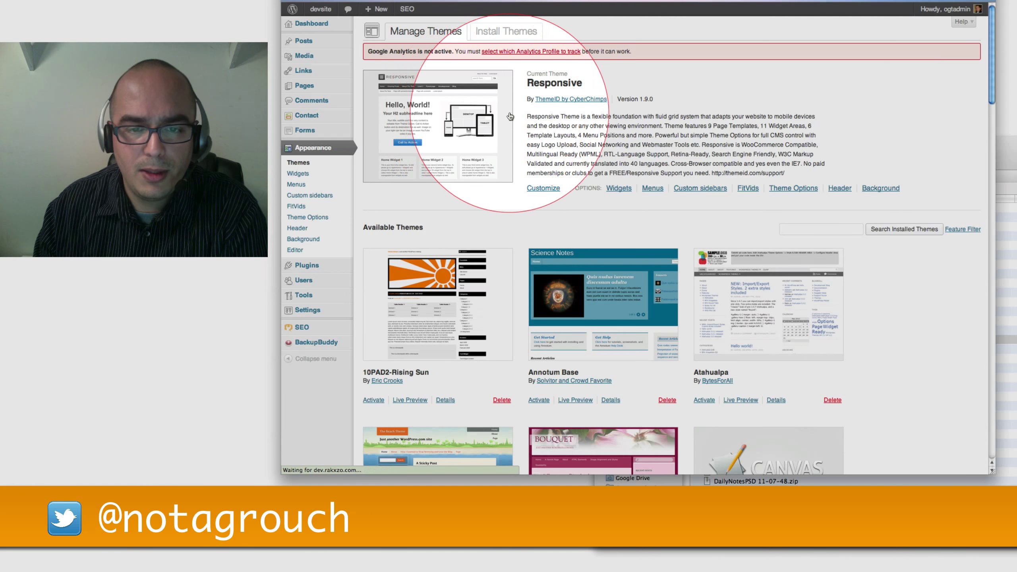
scroll(down, 3)
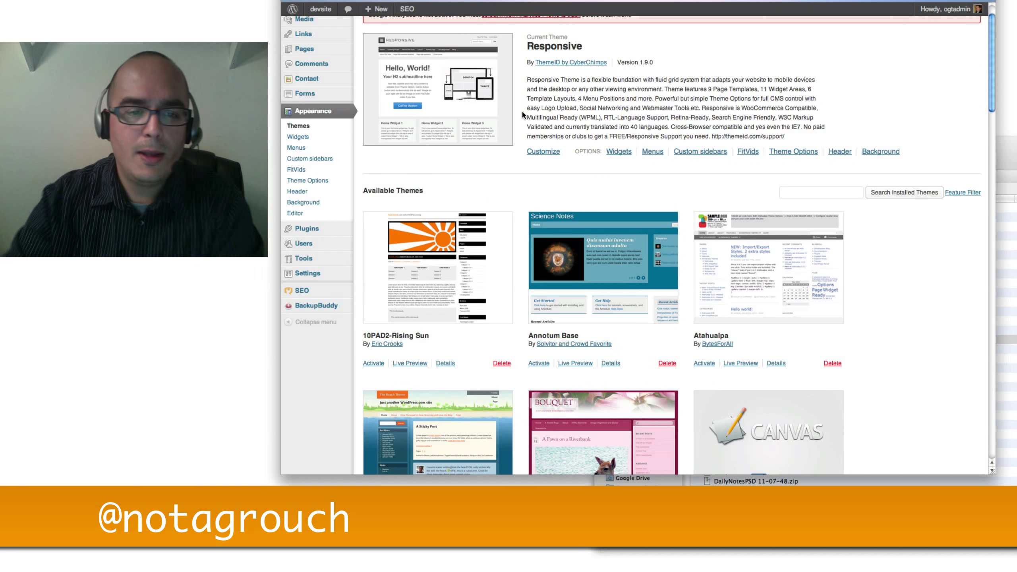
scroll(up, 3)
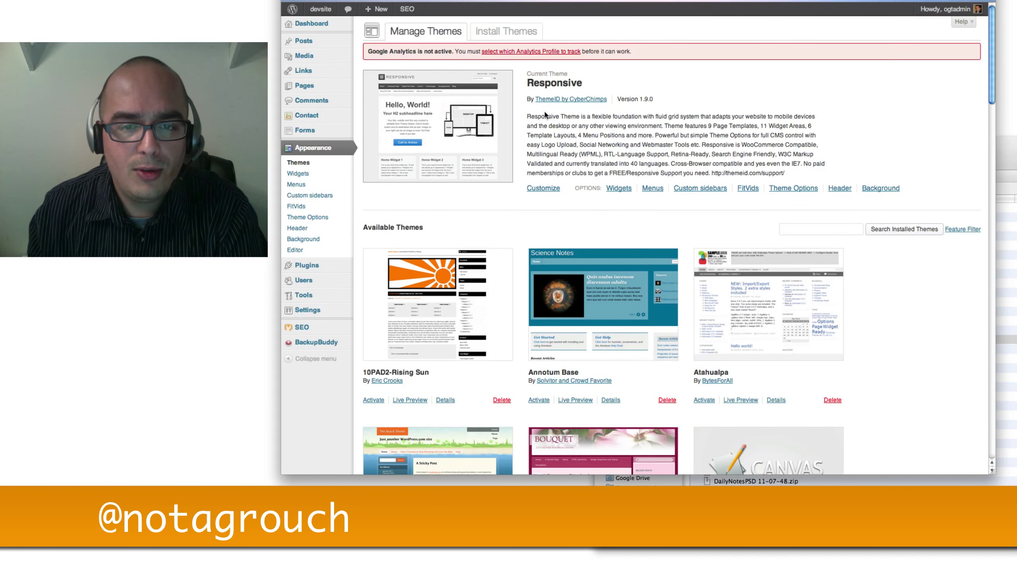